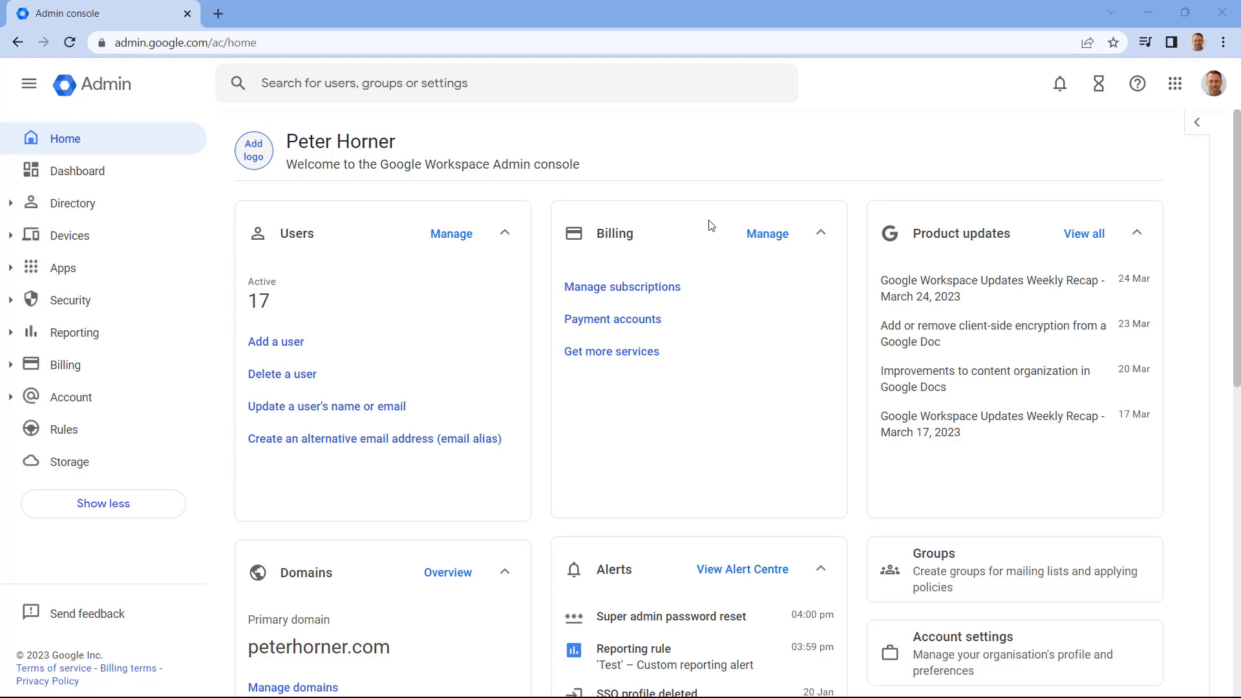
mouse_move(70, 396)
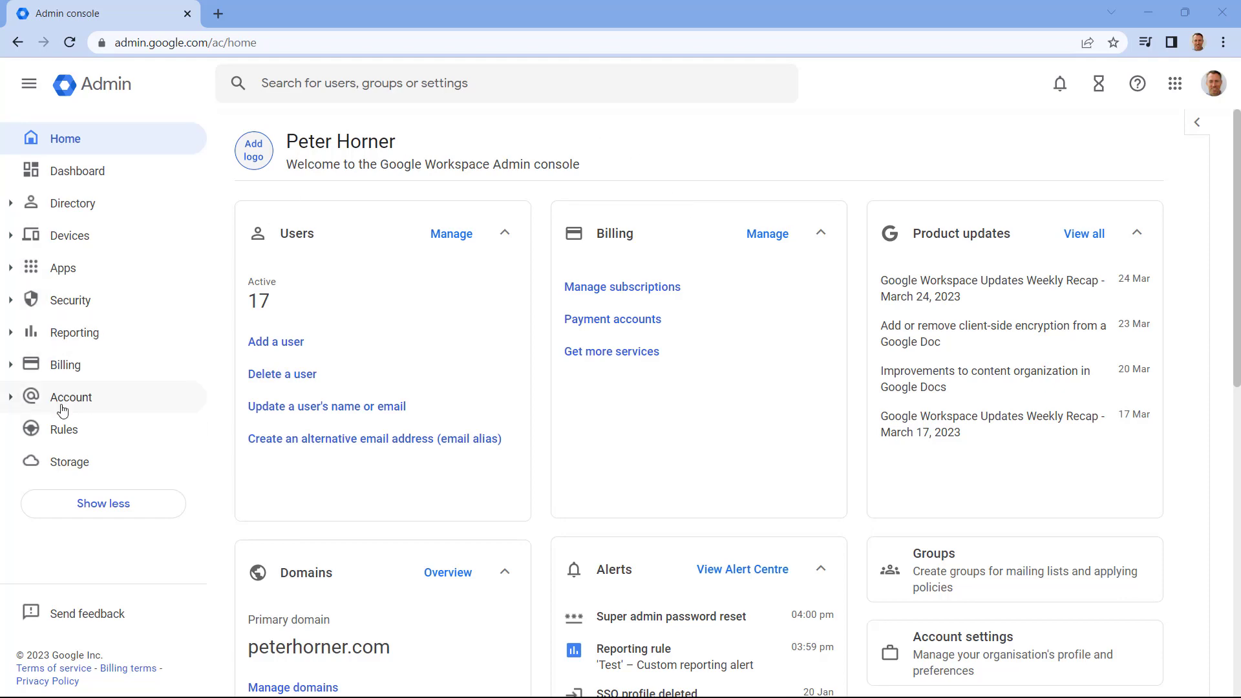
- Show the Rules list and scroll down to 'User granted Admin privilege'
left_click(64, 429)
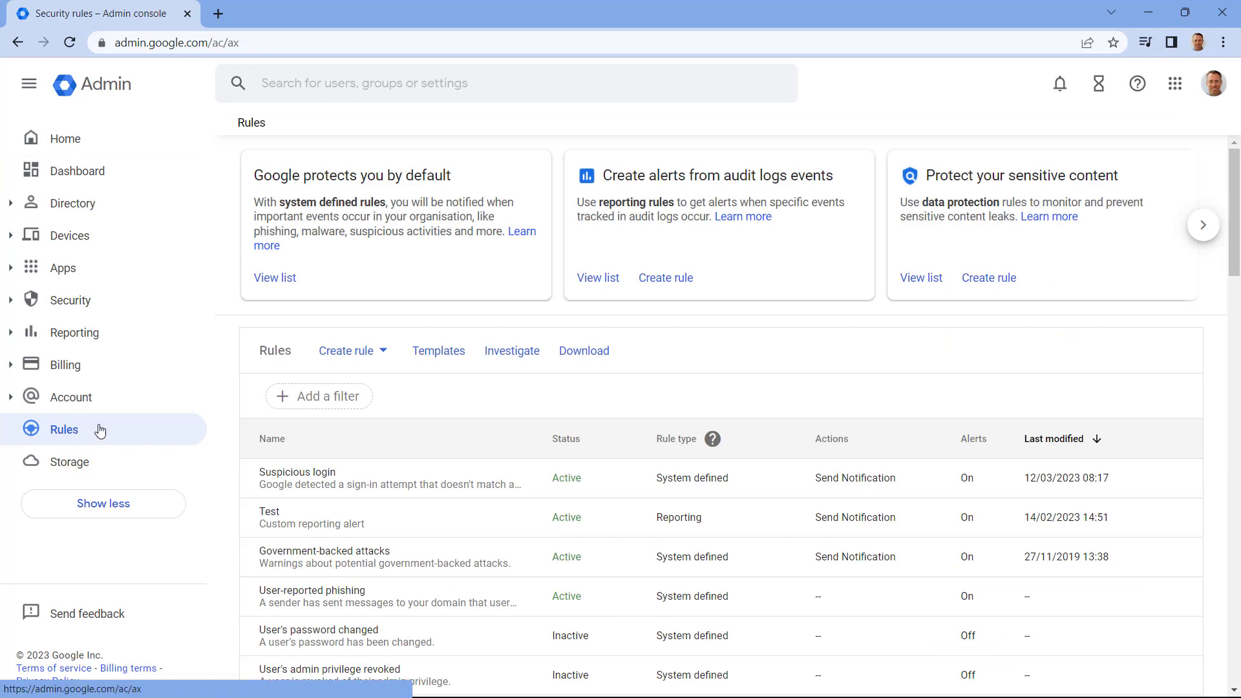
mouse_move(875, 477)
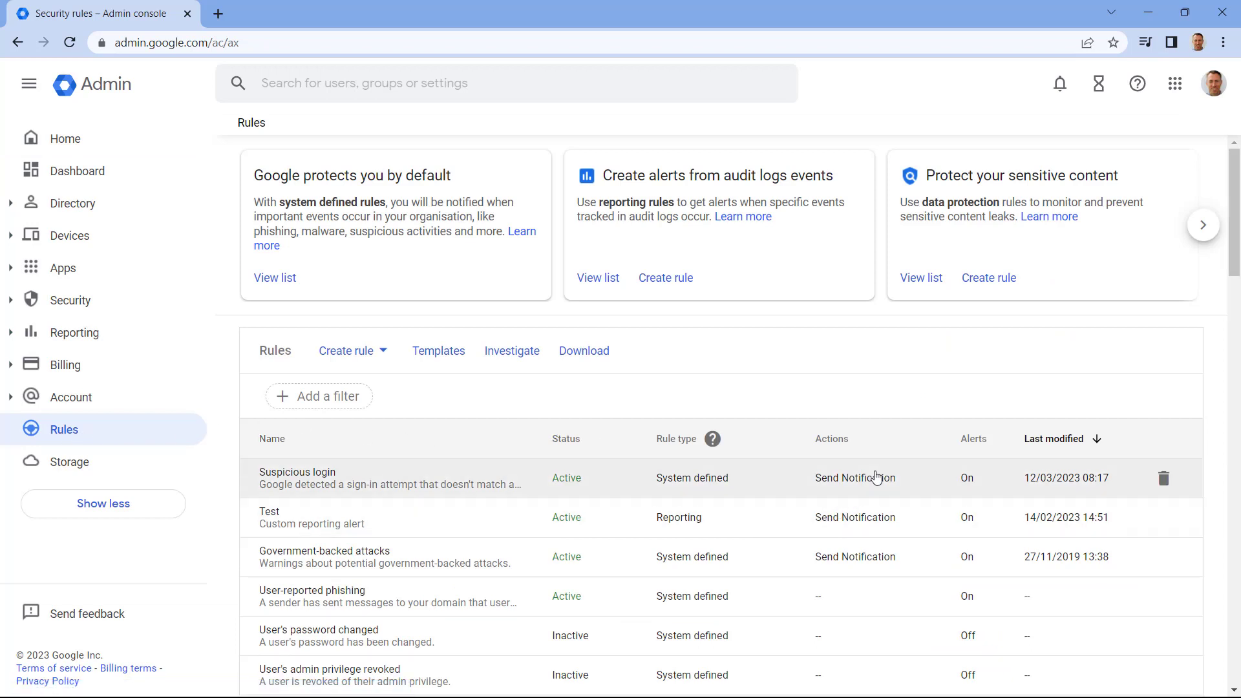
mouse_move(924, 483)
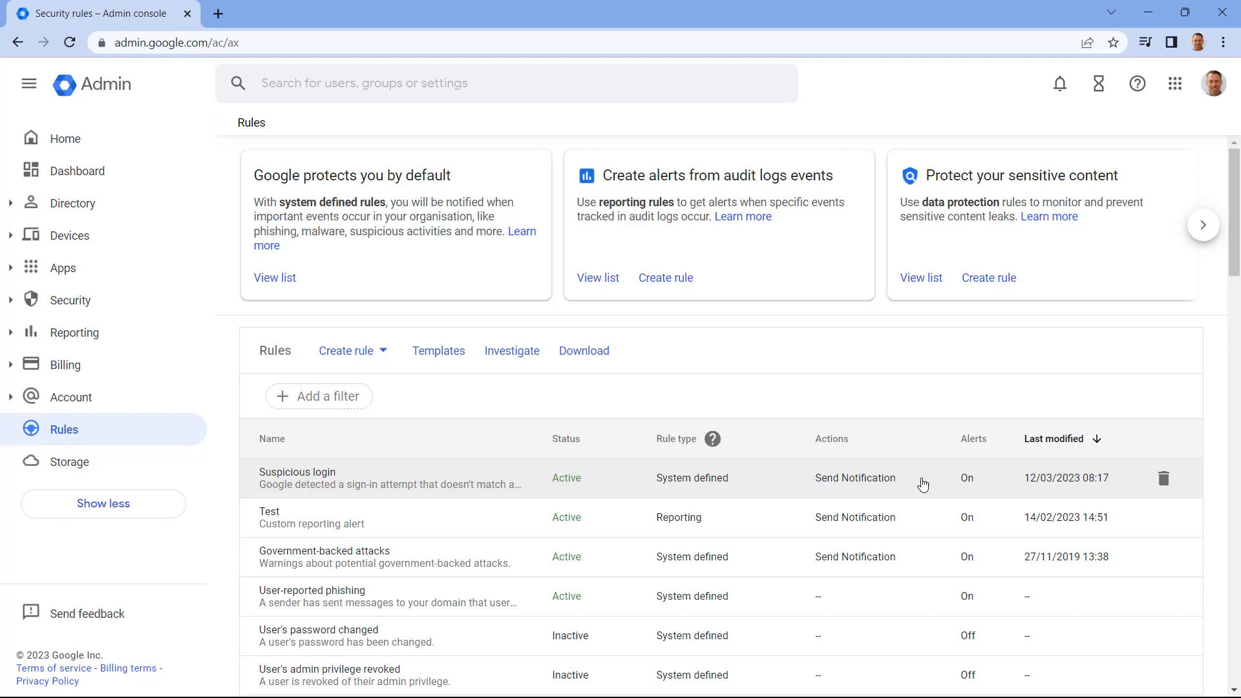
scroll("down", 3)
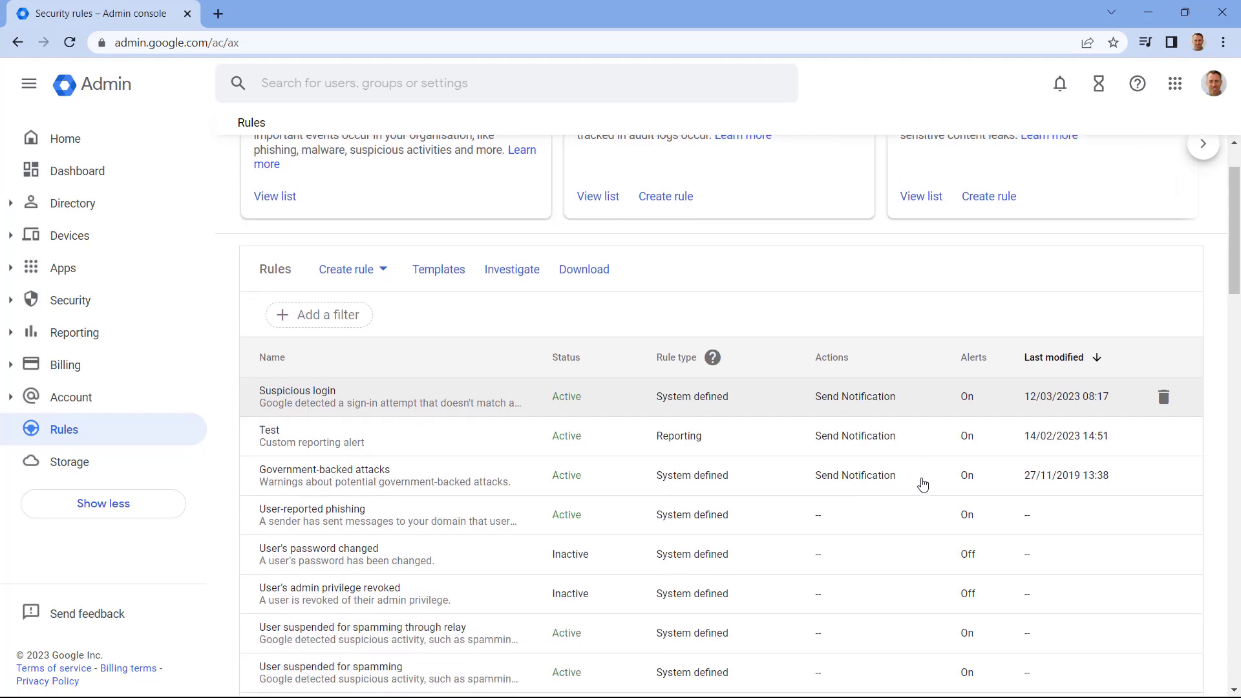
scroll("down", 3)
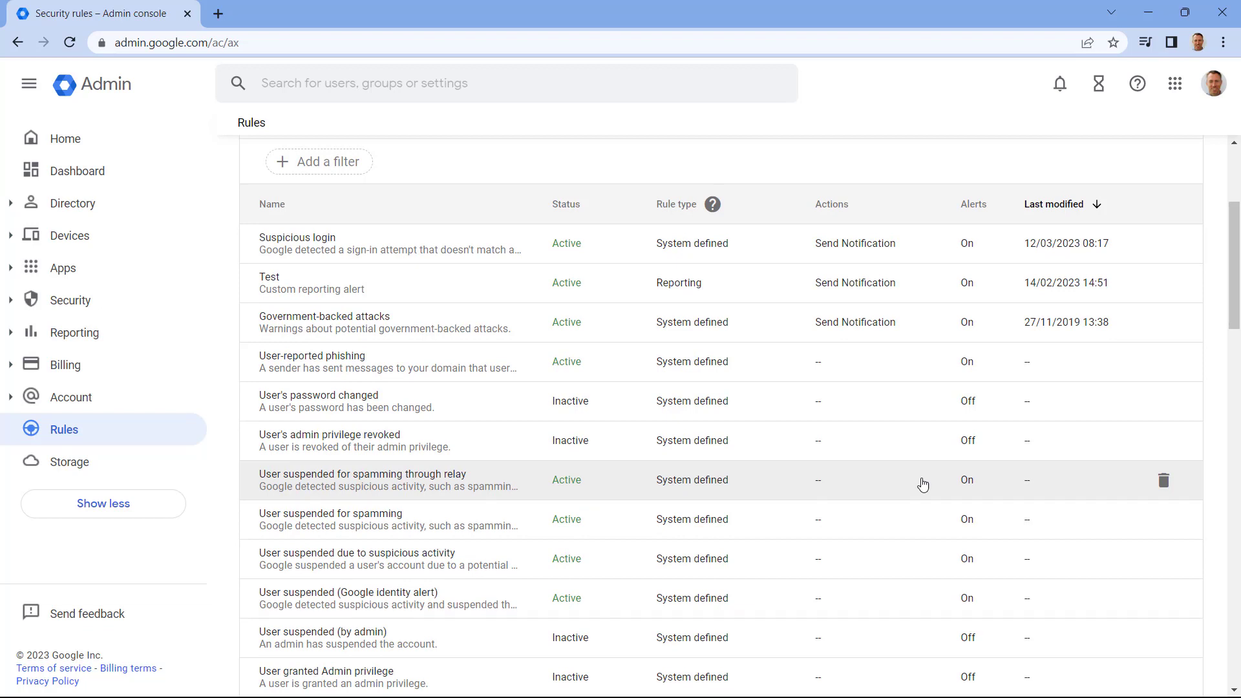
scroll("down", 3)
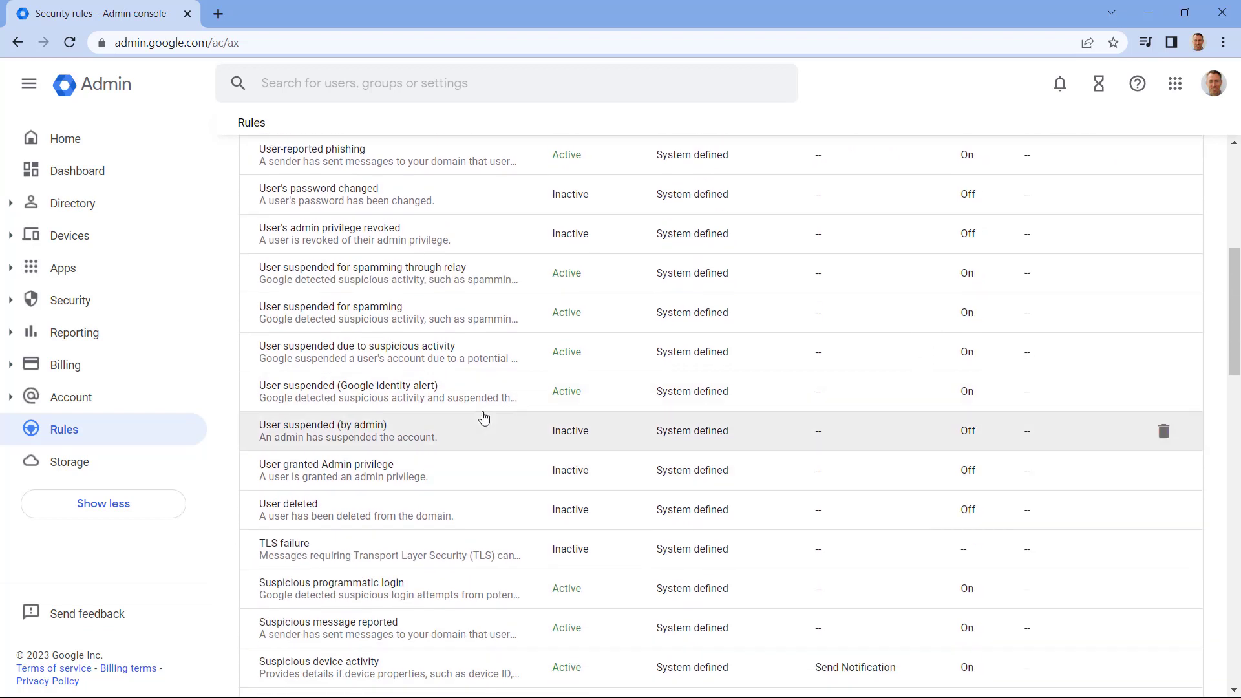
mouse_move(351, 471)
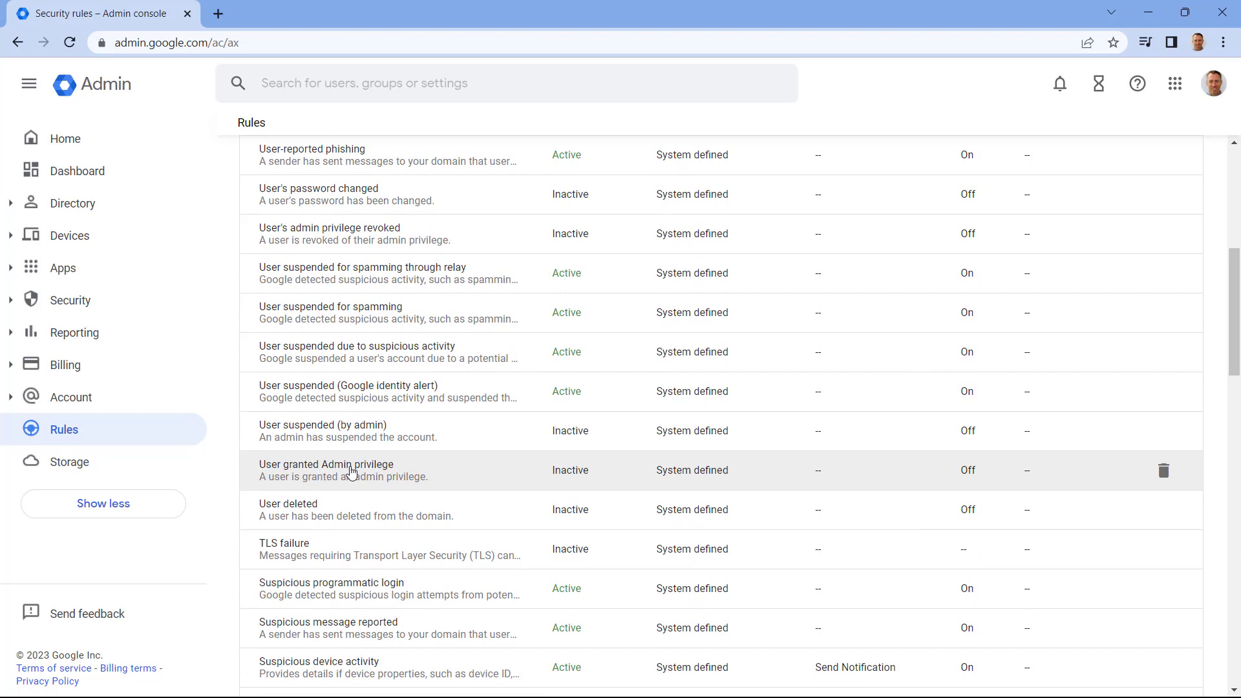
- Open the 'User granted Admin privilege' rule's details and start editing it
left_click(325, 464)
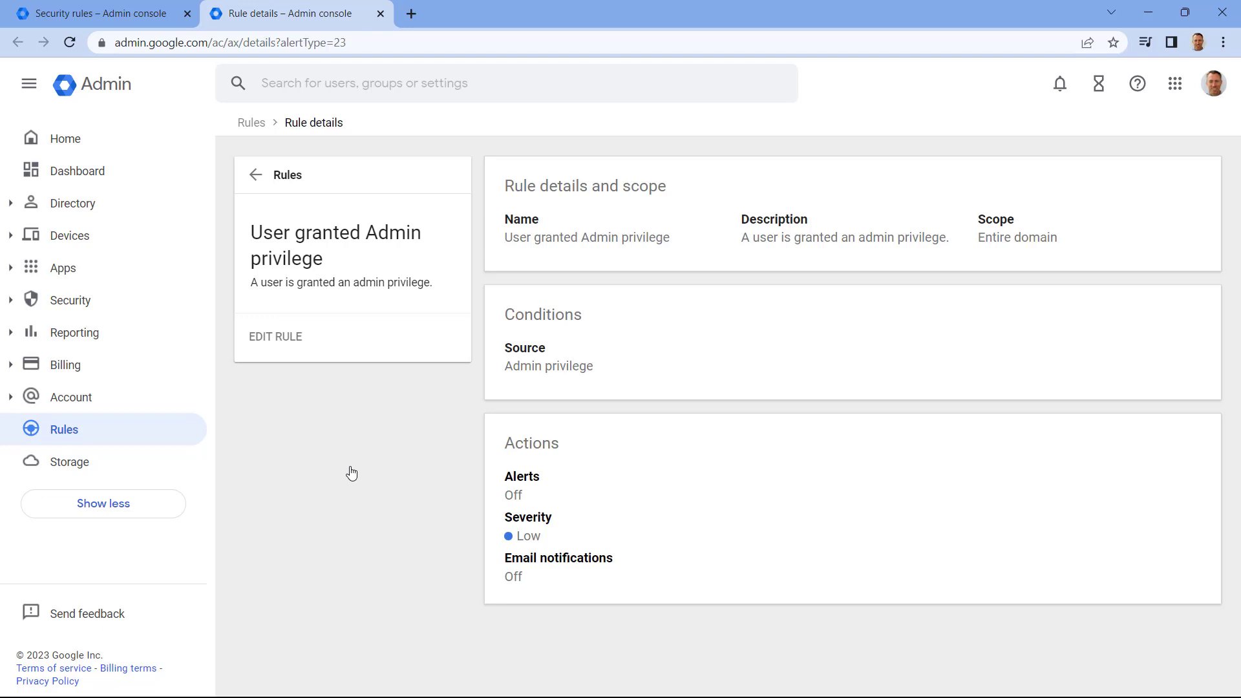
left_click(275, 336)
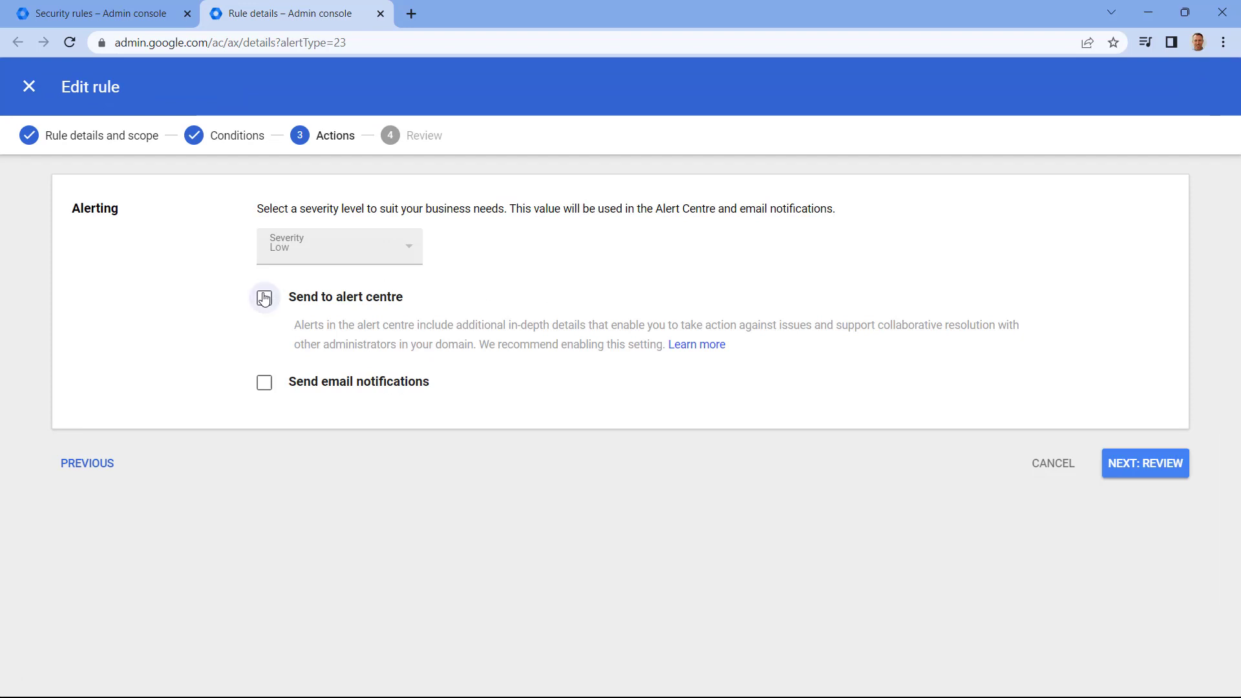
- Turn on alert centre delivery and email notifications, then go to the review
left_click(264, 297)
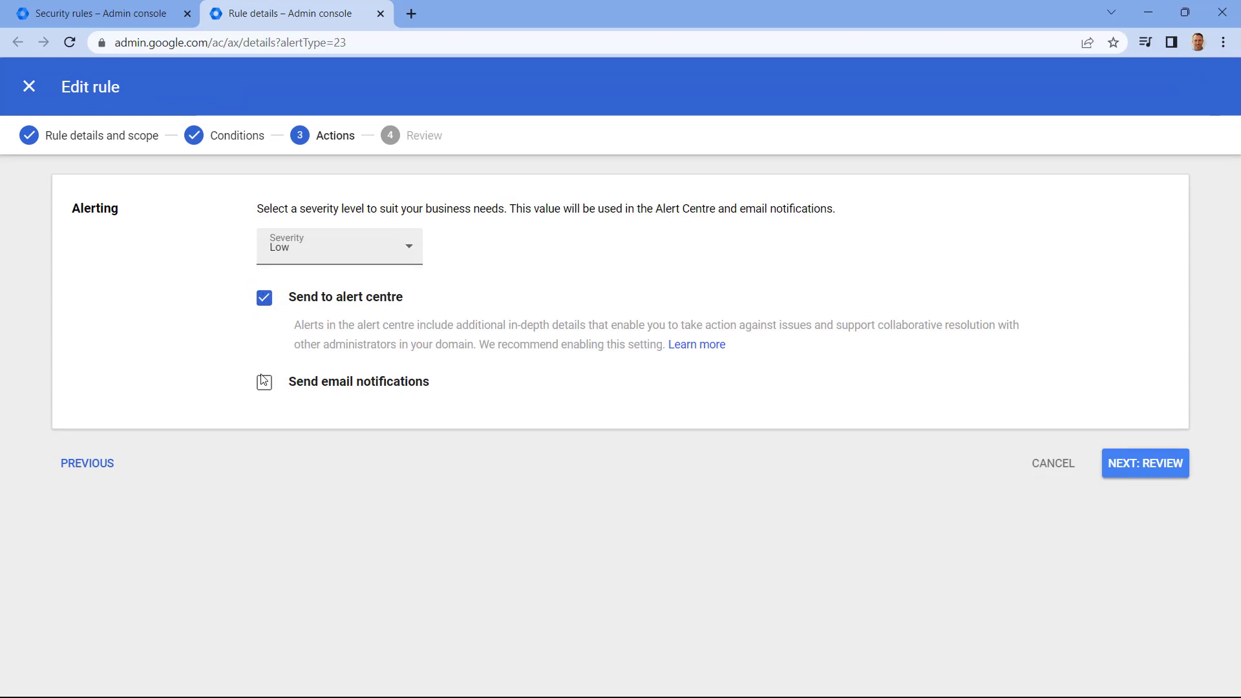
left_click(263, 381)
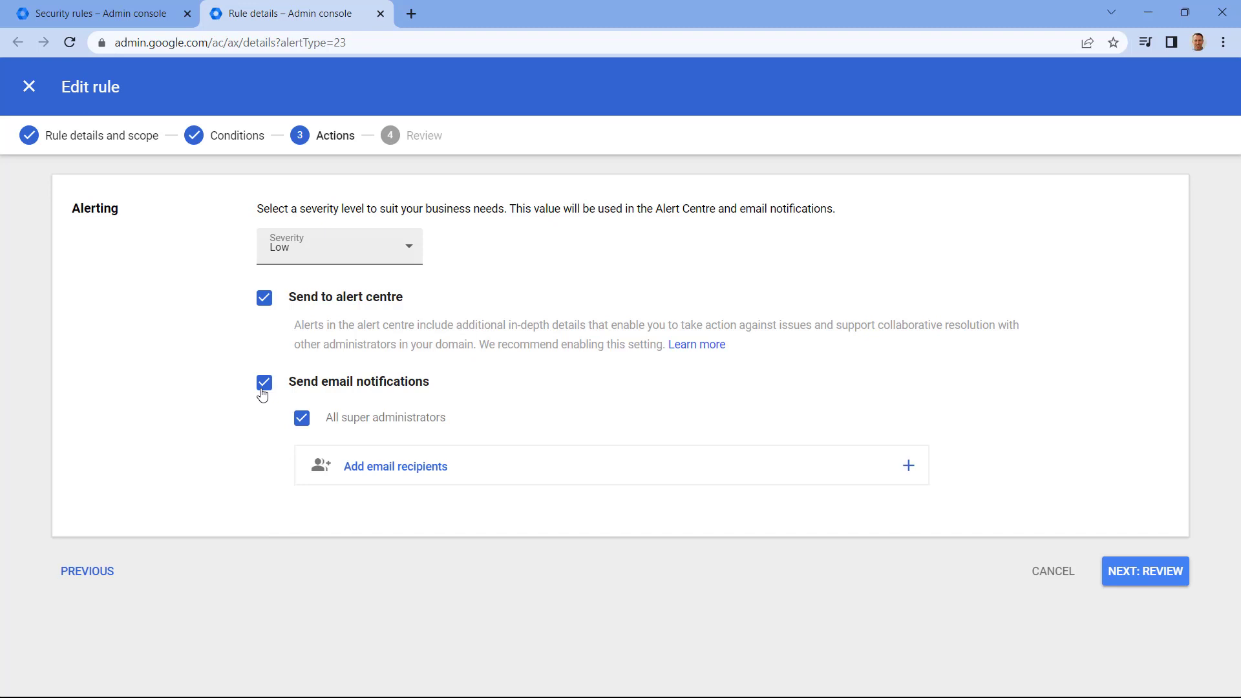
mouse_move(417, 423)
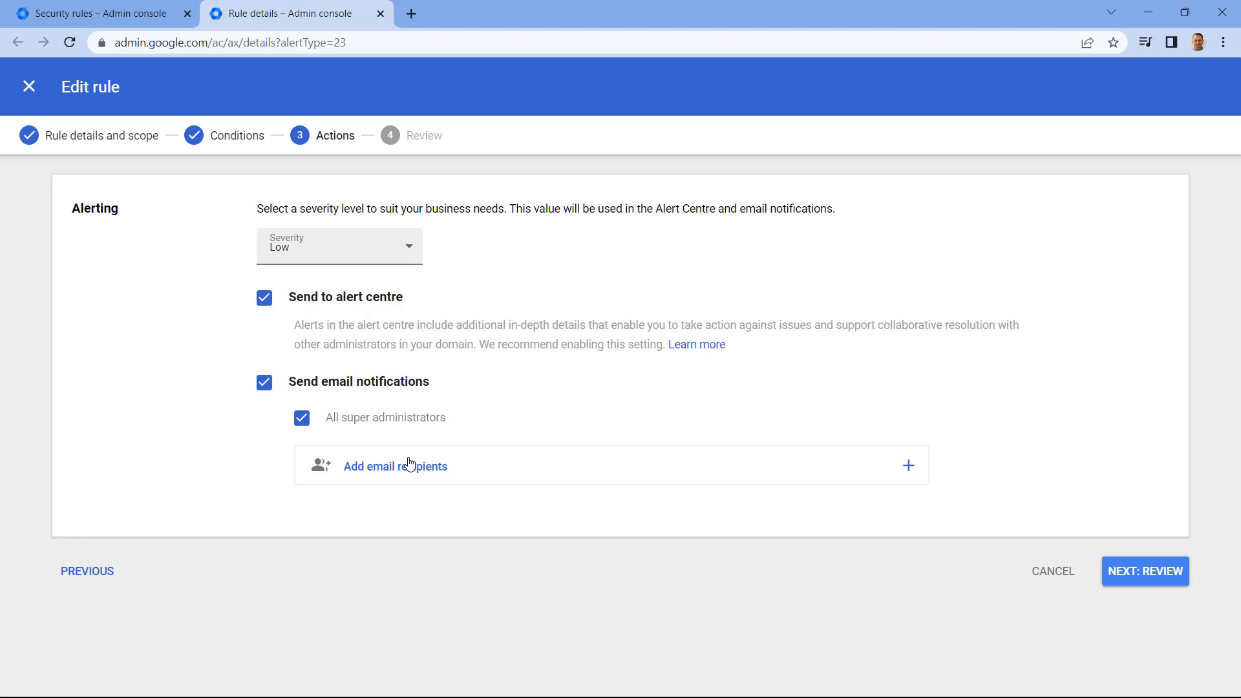
mouse_move(406, 475)
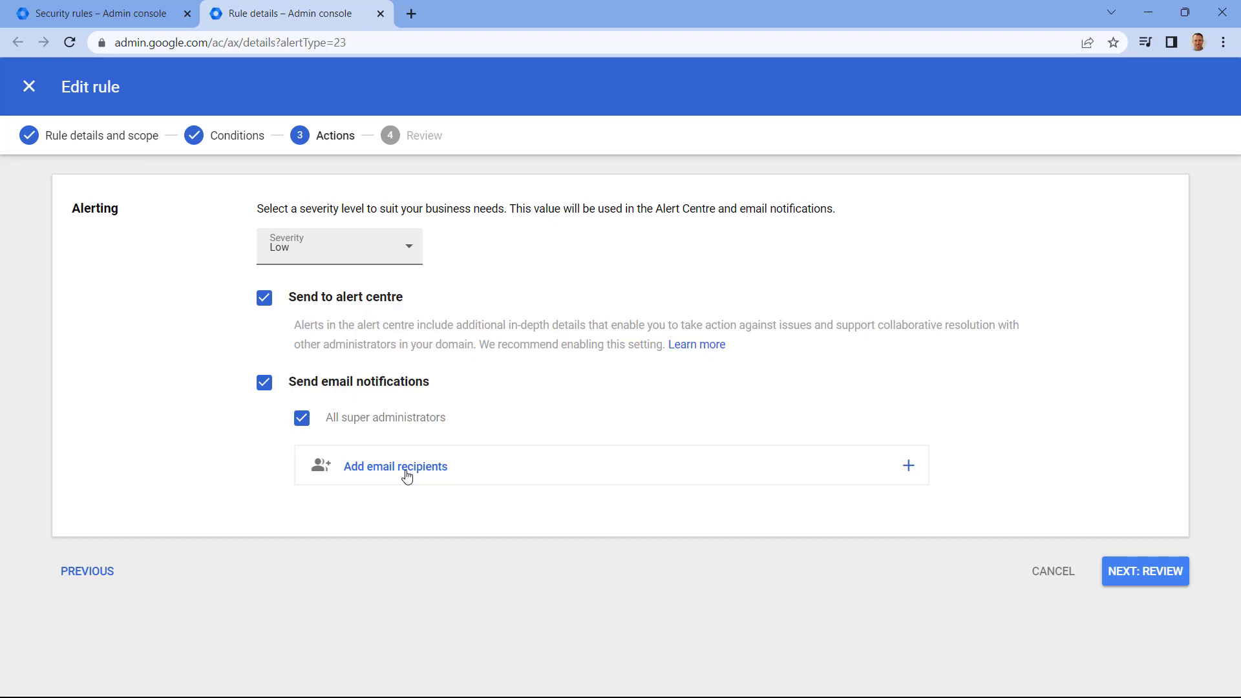
left_click(1143, 570)
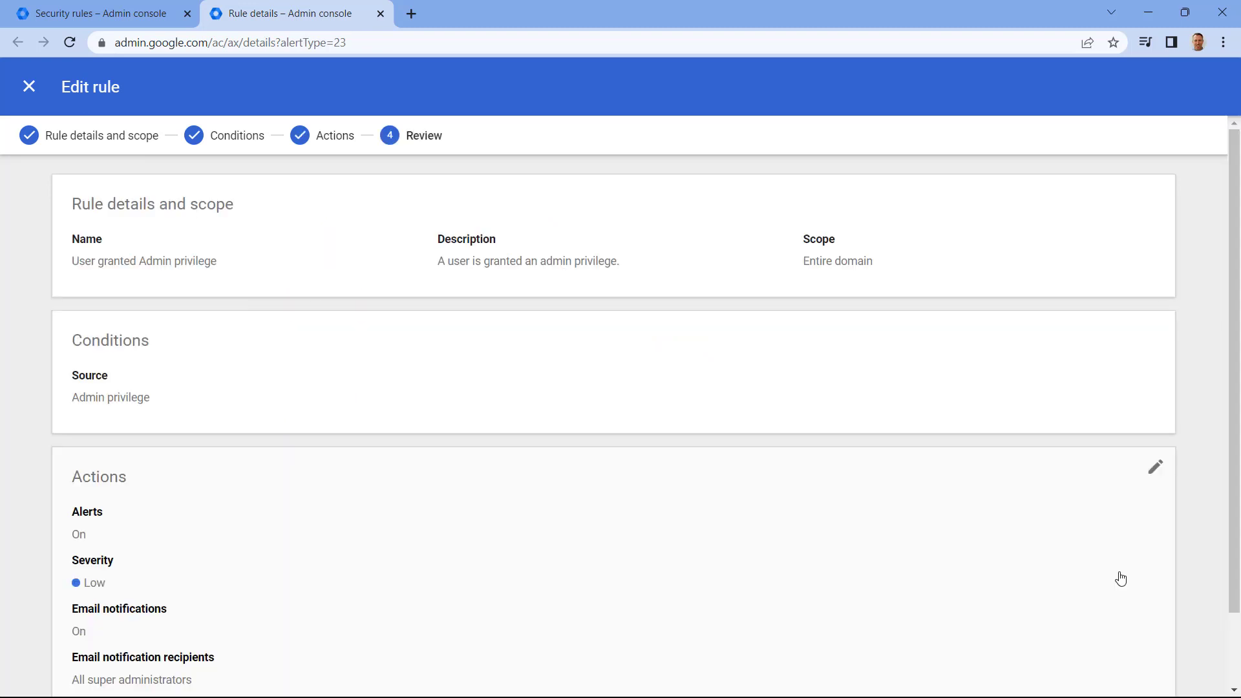
- Save the updated 'User granted Admin privilege' rule and go back to Rules
scroll("down", 3)
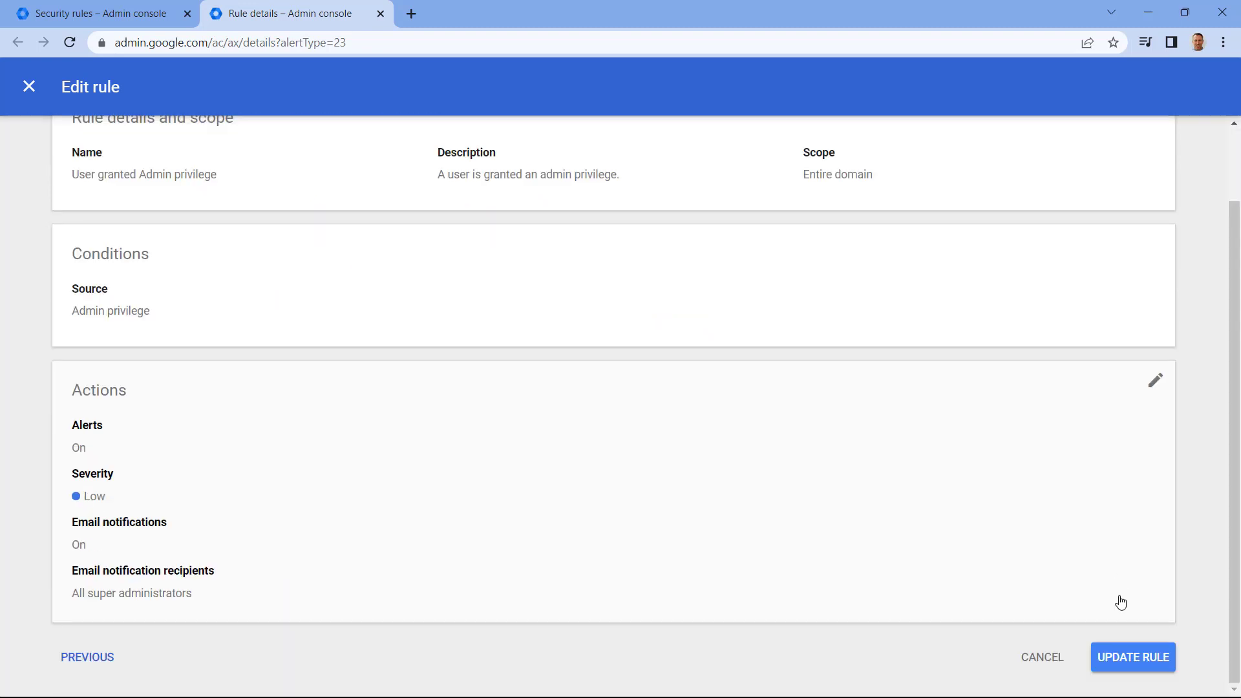
left_click(1132, 657)
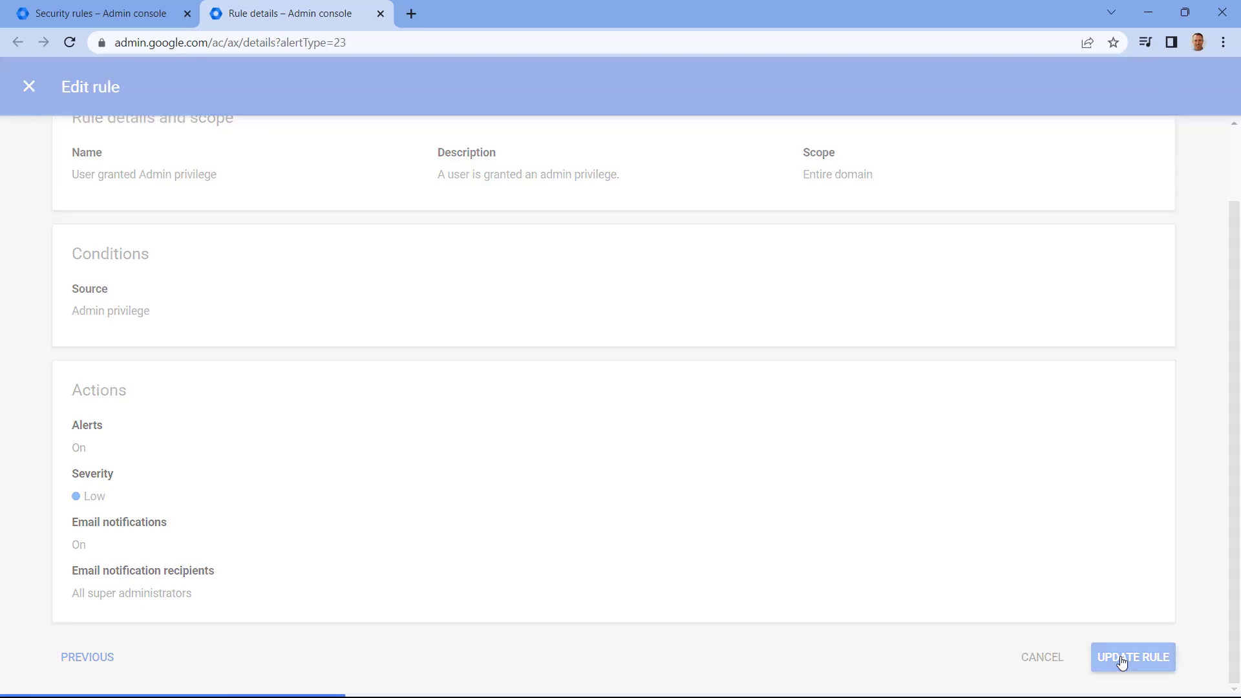
left_click(1131, 657)
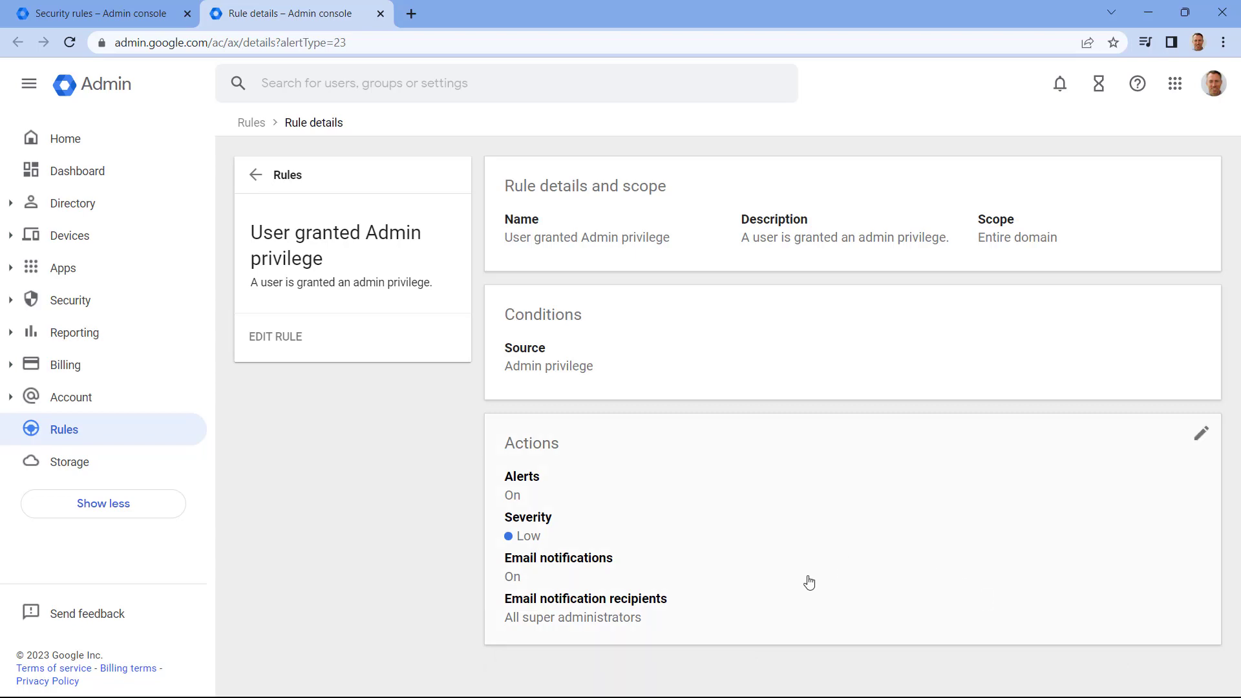
left_click(63, 429)
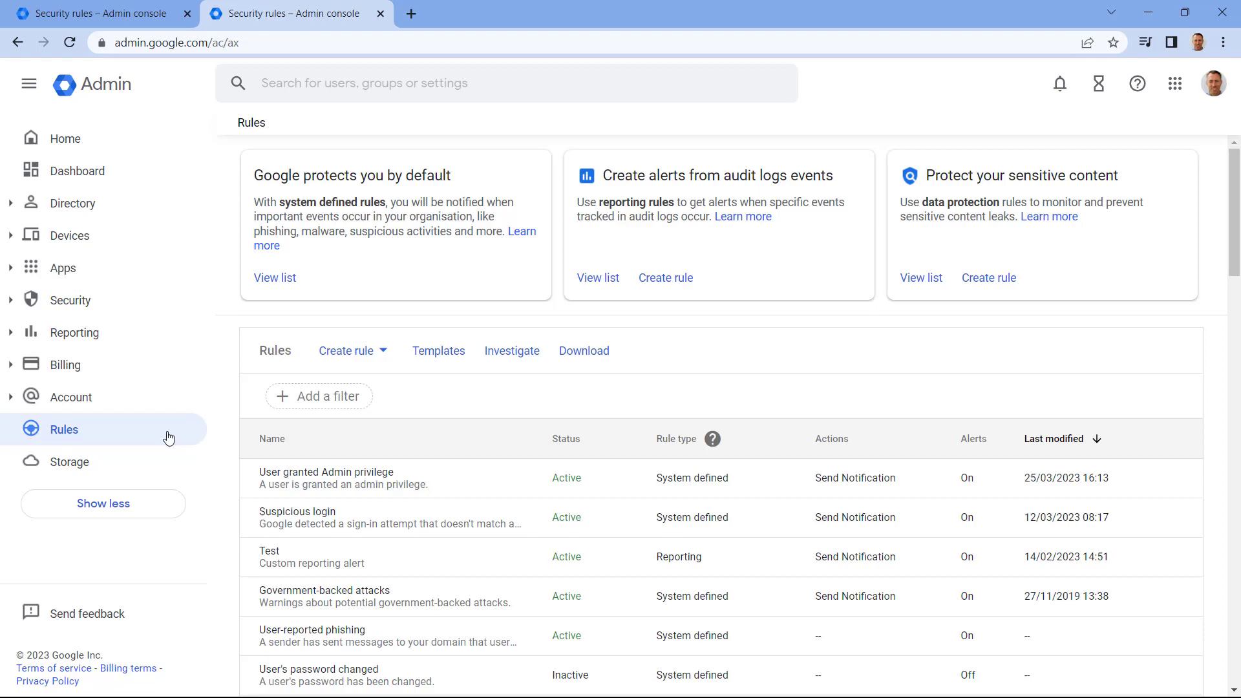
- Choose Reporting from the Create rule menu
left_click(346, 350)
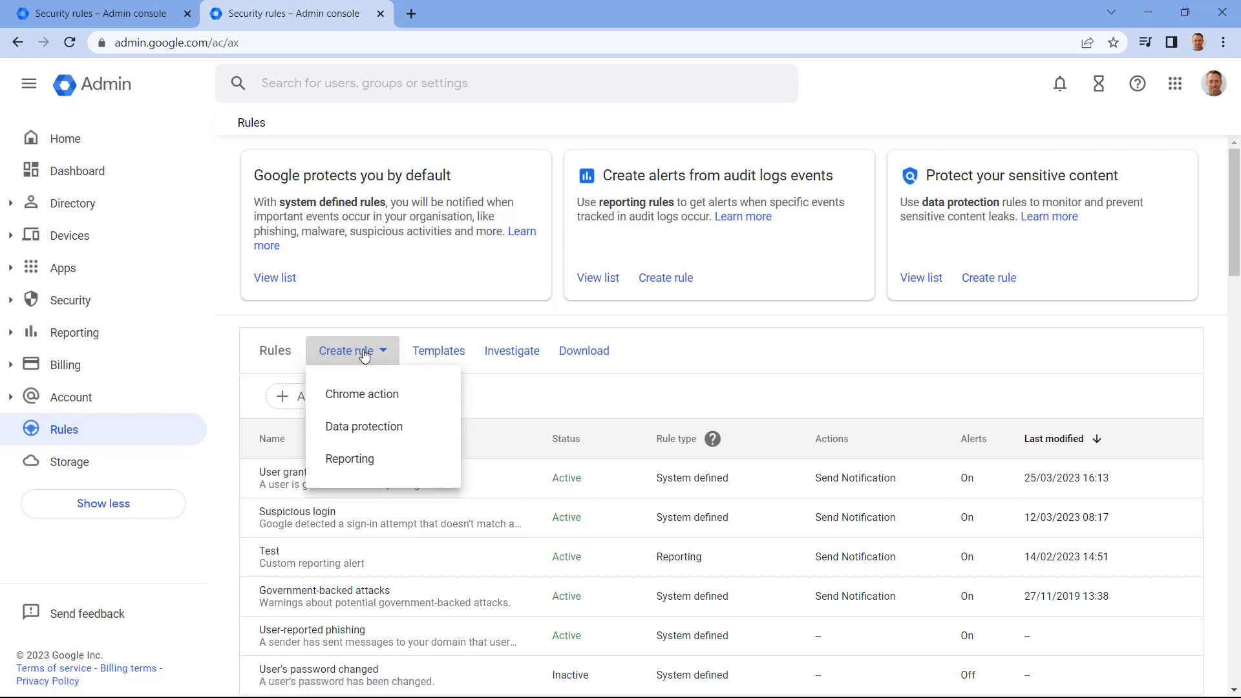
mouse_move(349, 458)
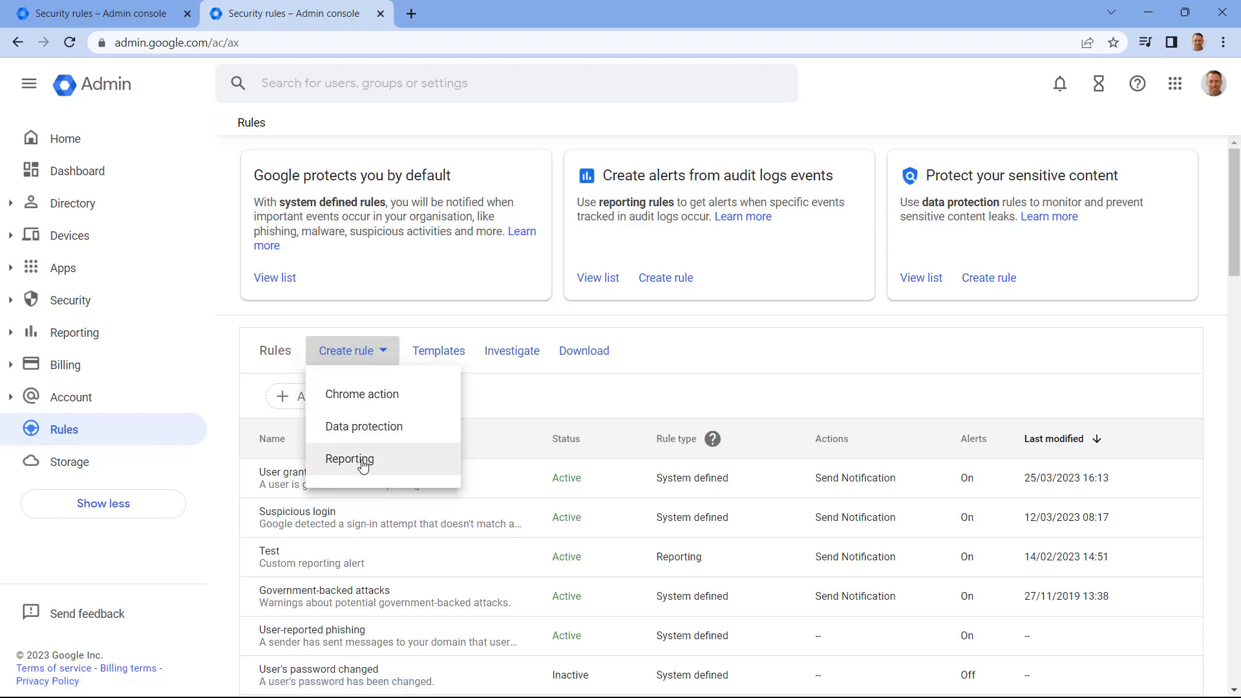
left_click(348, 458)
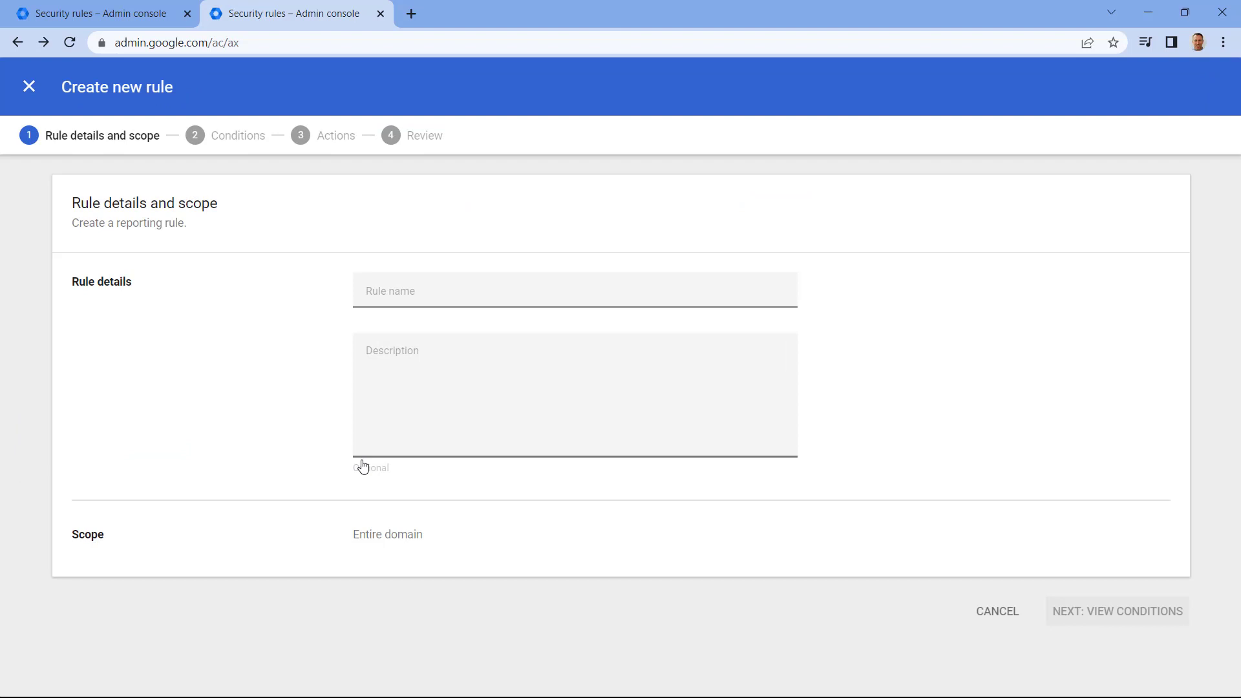
mouse_move(441, 288)
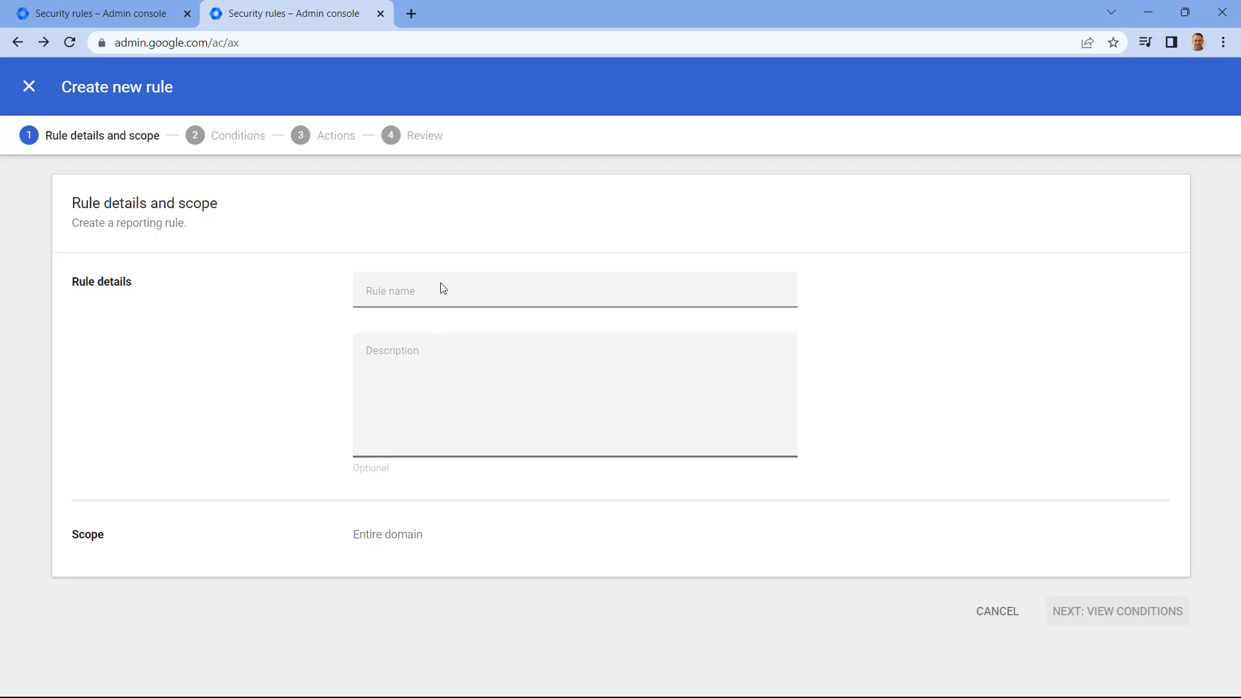
- Enter 'Monitor Admin' as the rule name and advance to conditions
type("Monitor")
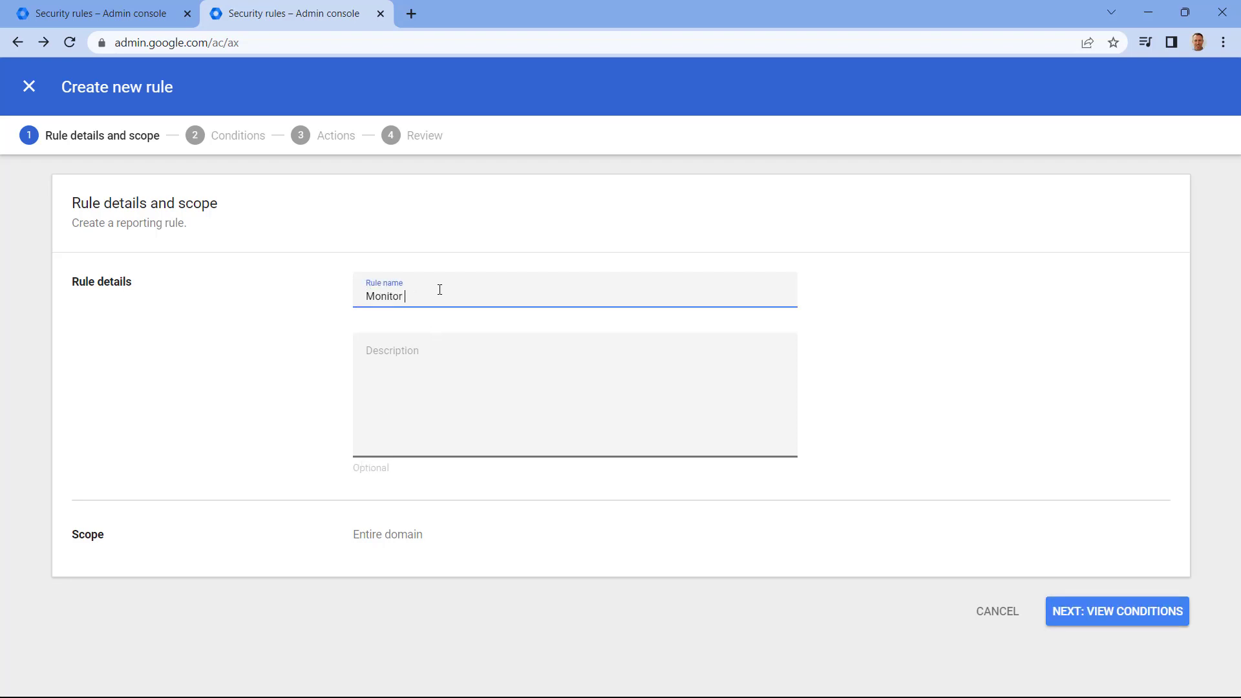
type("Admin")
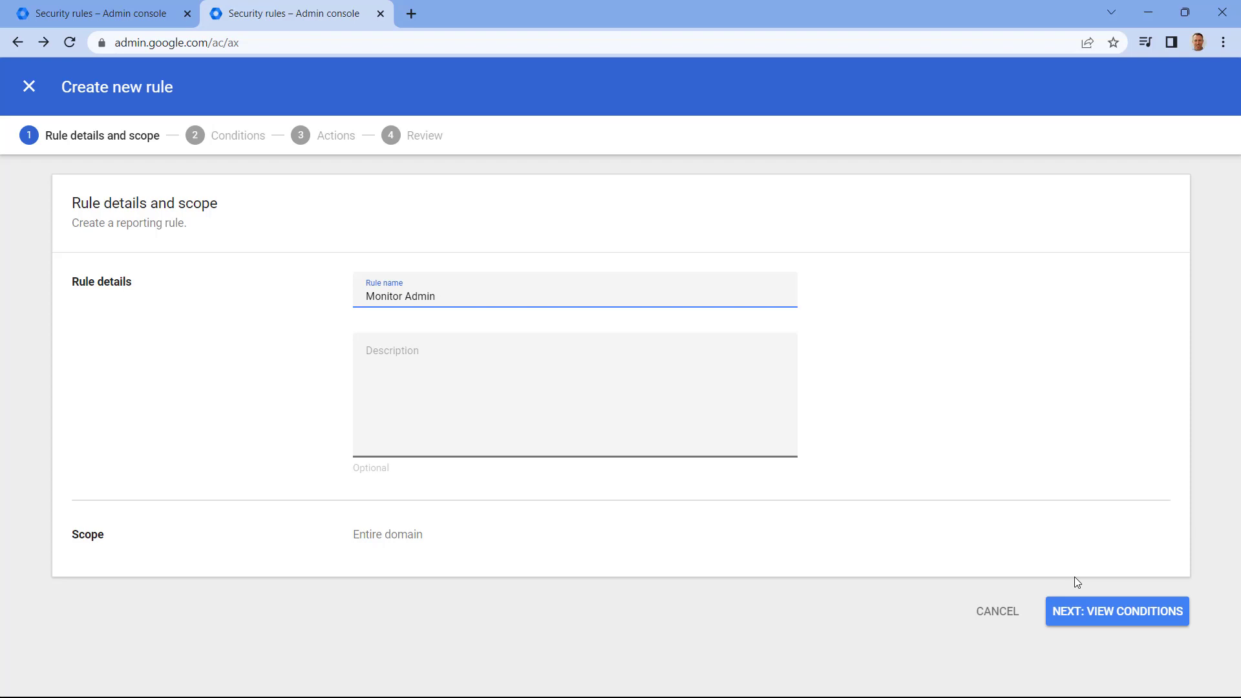
left_click(1116, 610)
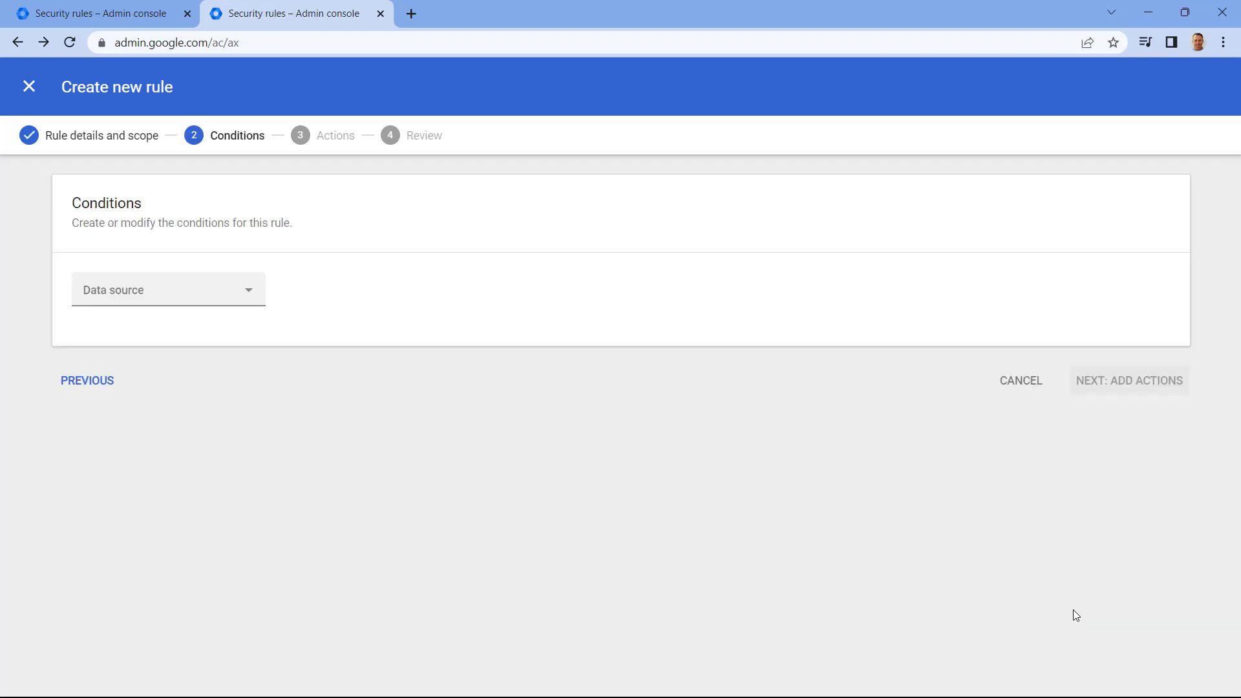
mouse_move(238, 293)
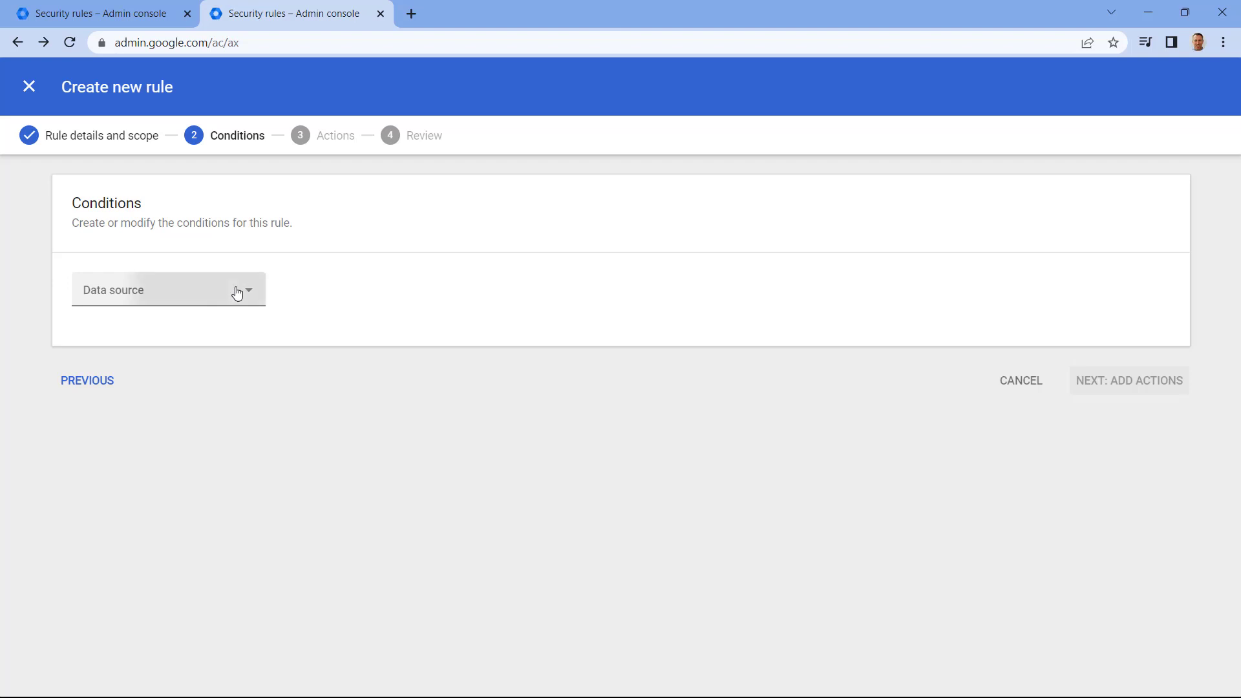
- Pick Admin log events from the Data source dropdown
left_click(168, 288)
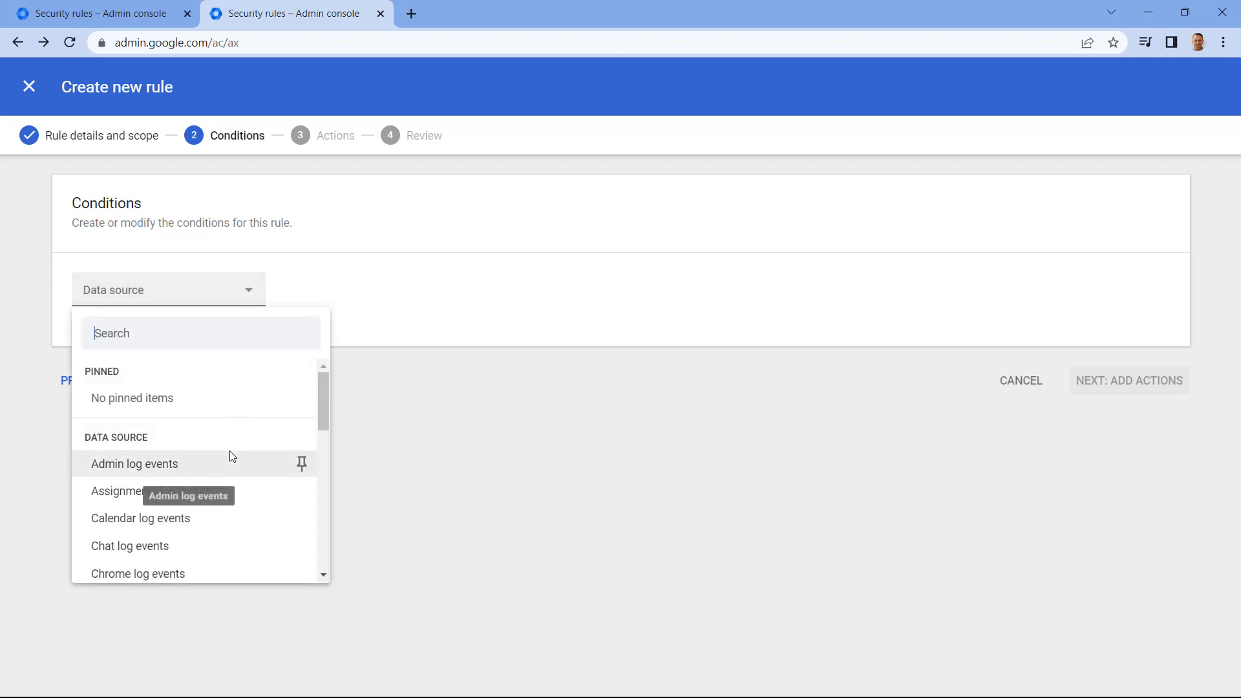
scroll("down", 3)
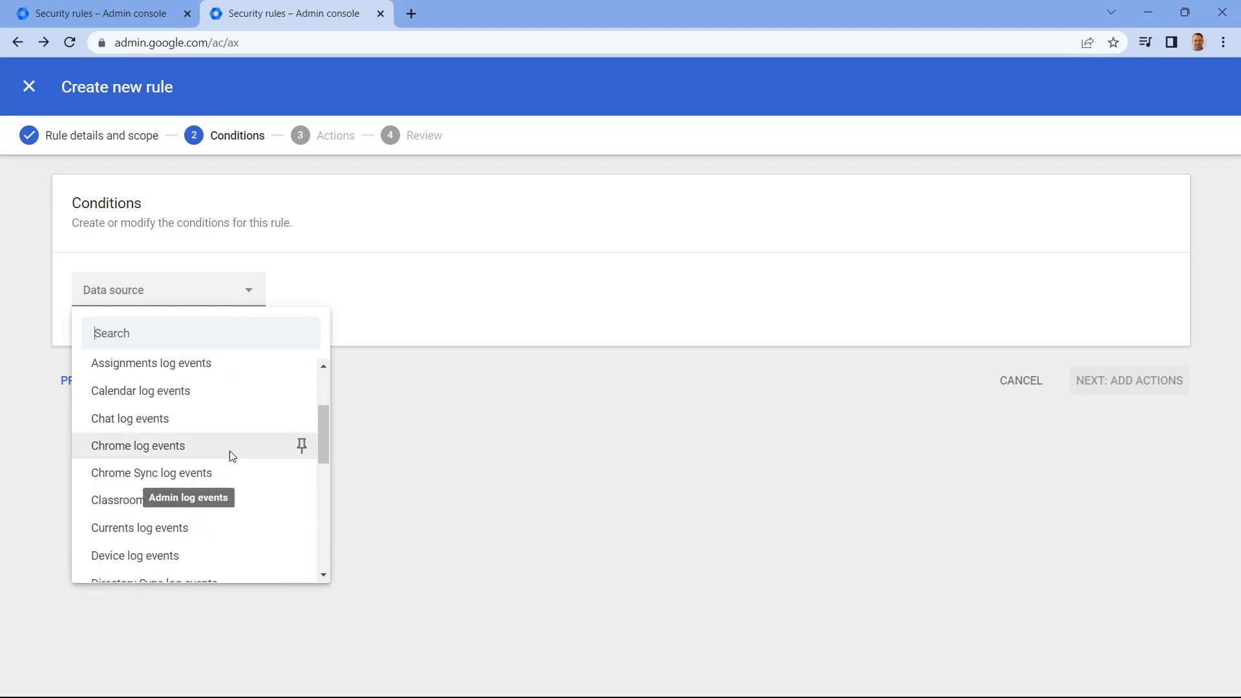
scroll("down", 3)
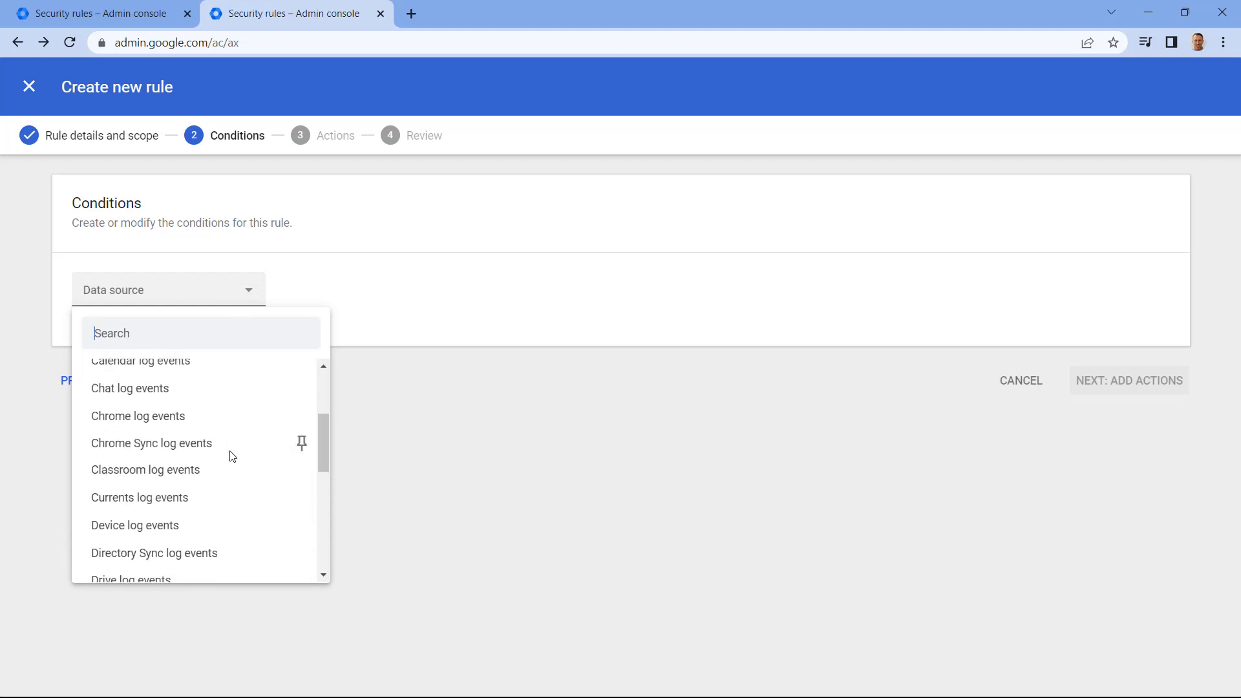
scroll("up", 3)
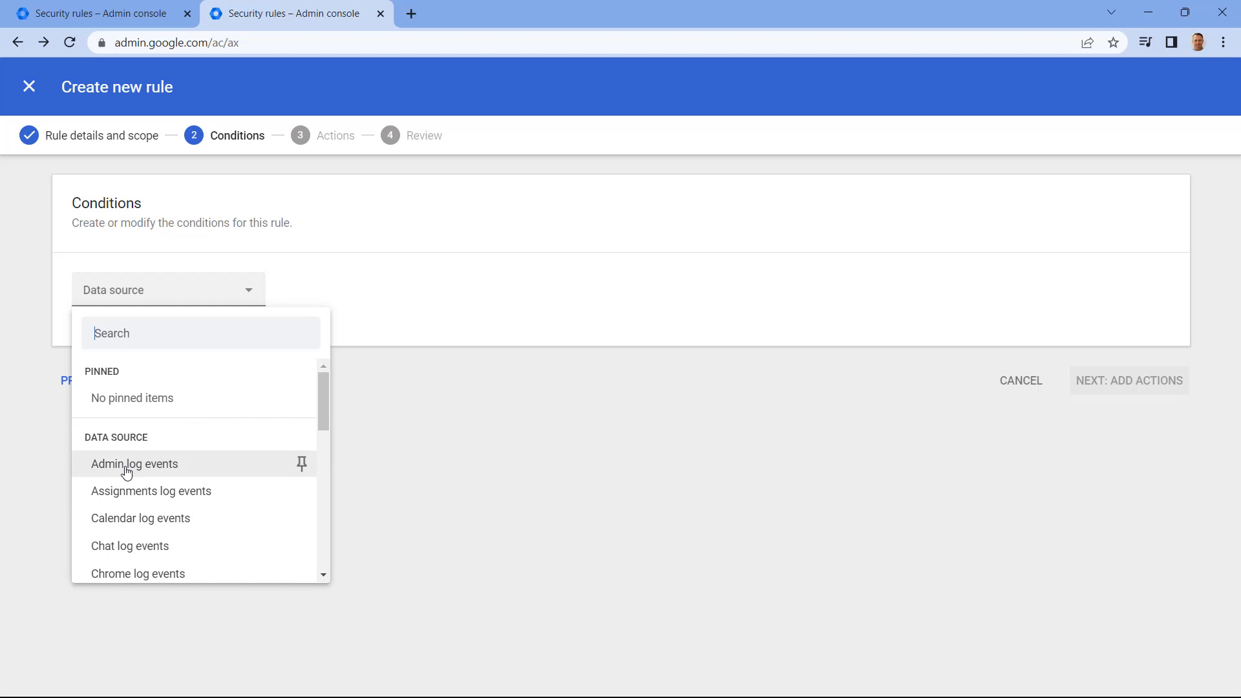
left_click(133, 464)
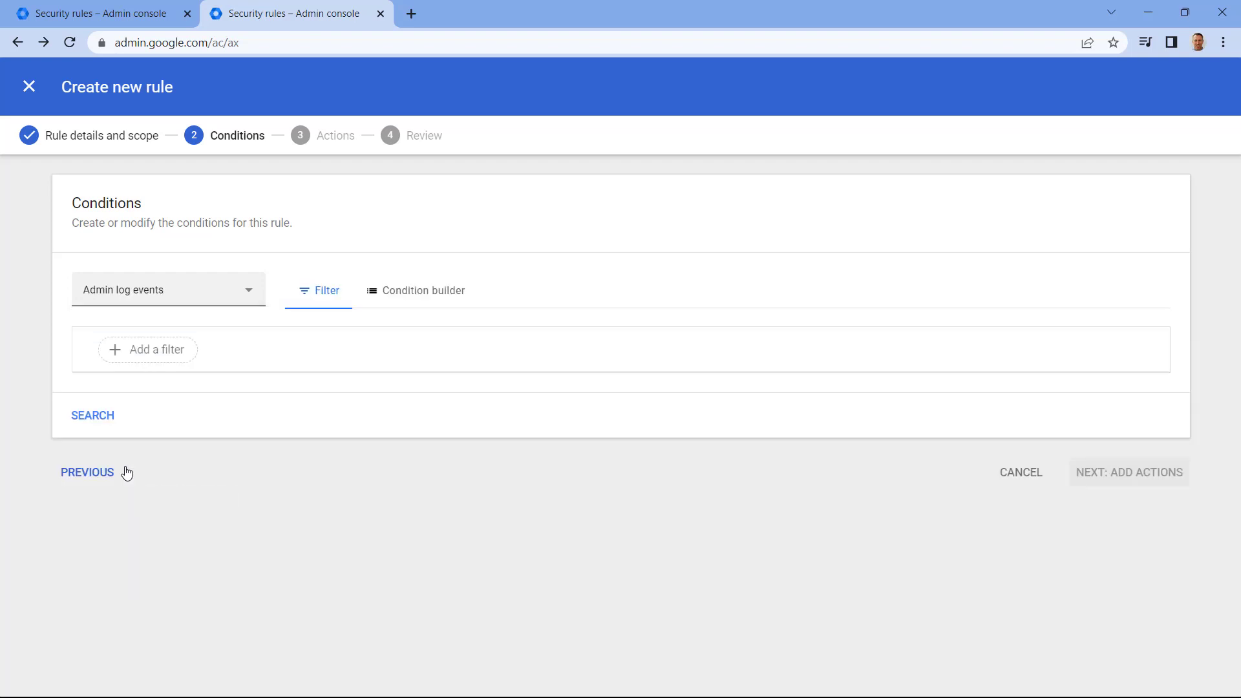
left_click(148, 349)
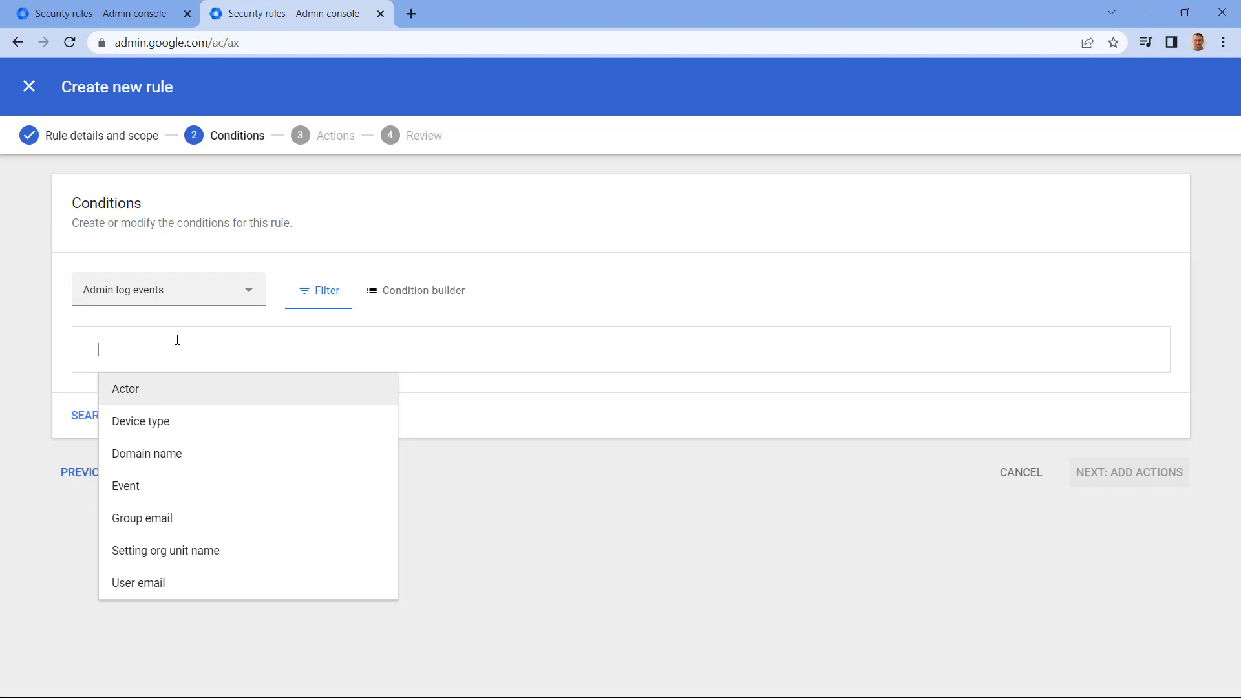
left_click(124, 388)
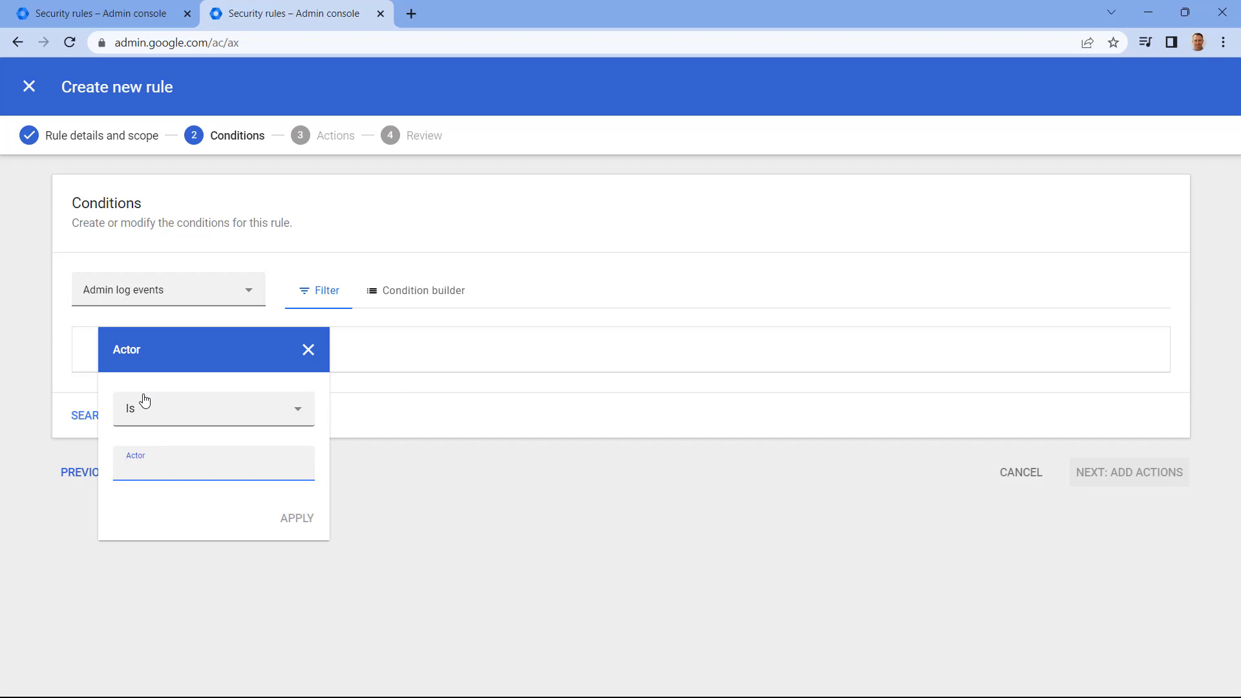
left_click(214, 468)
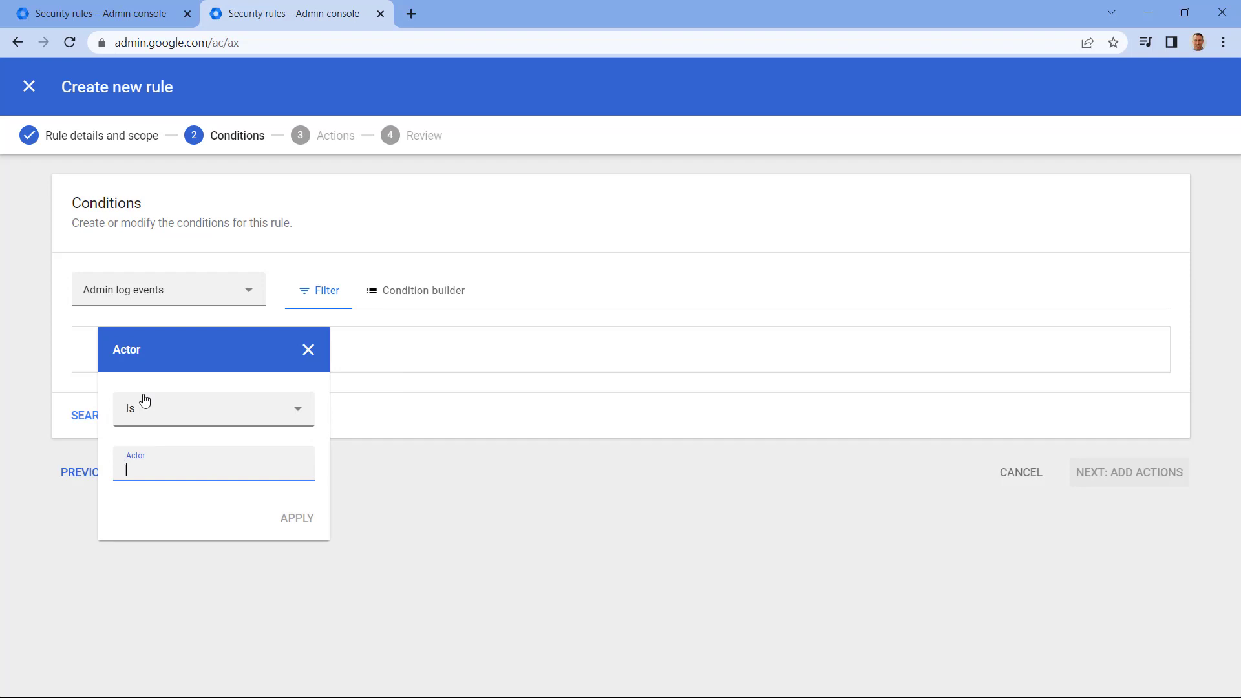
type("adminuser")
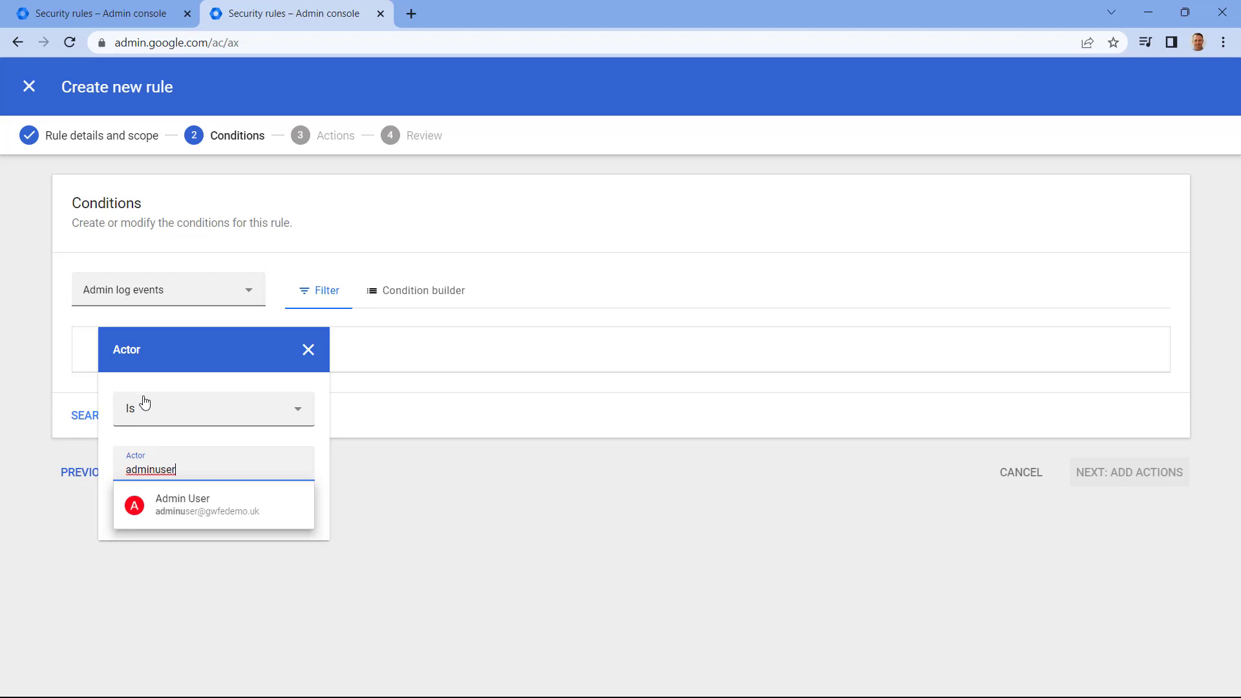
left_click(210, 505)
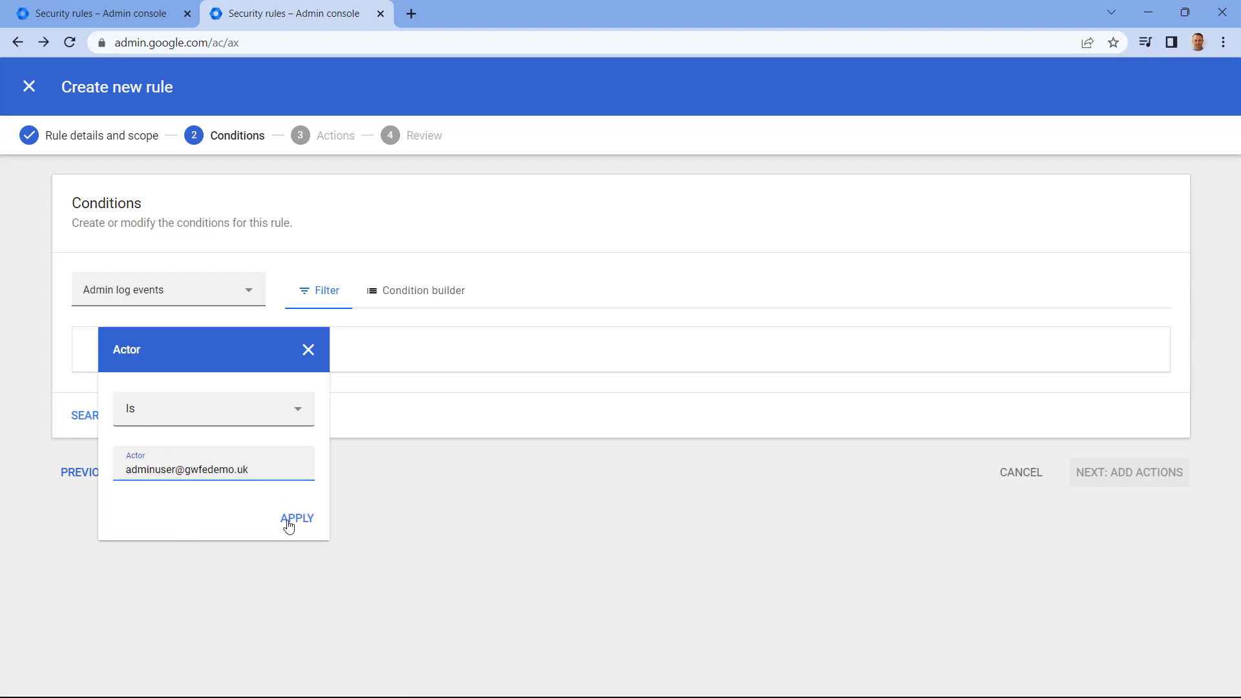
left_click(297, 518)
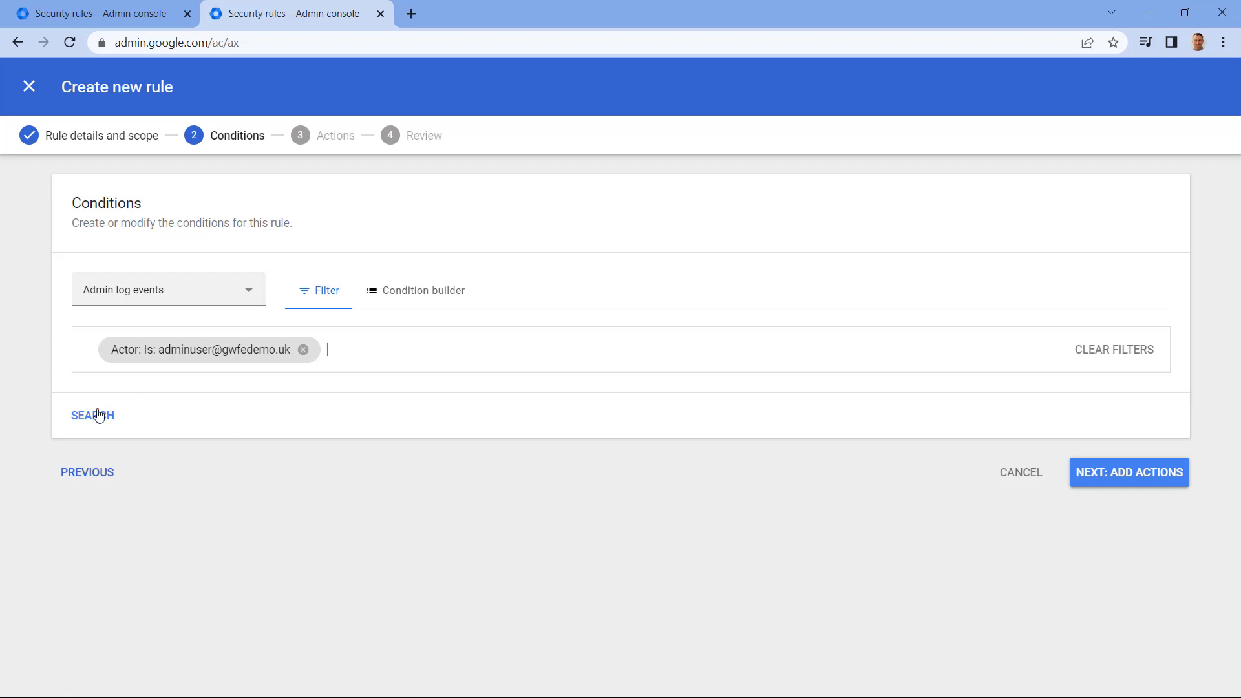
left_click(92, 415)
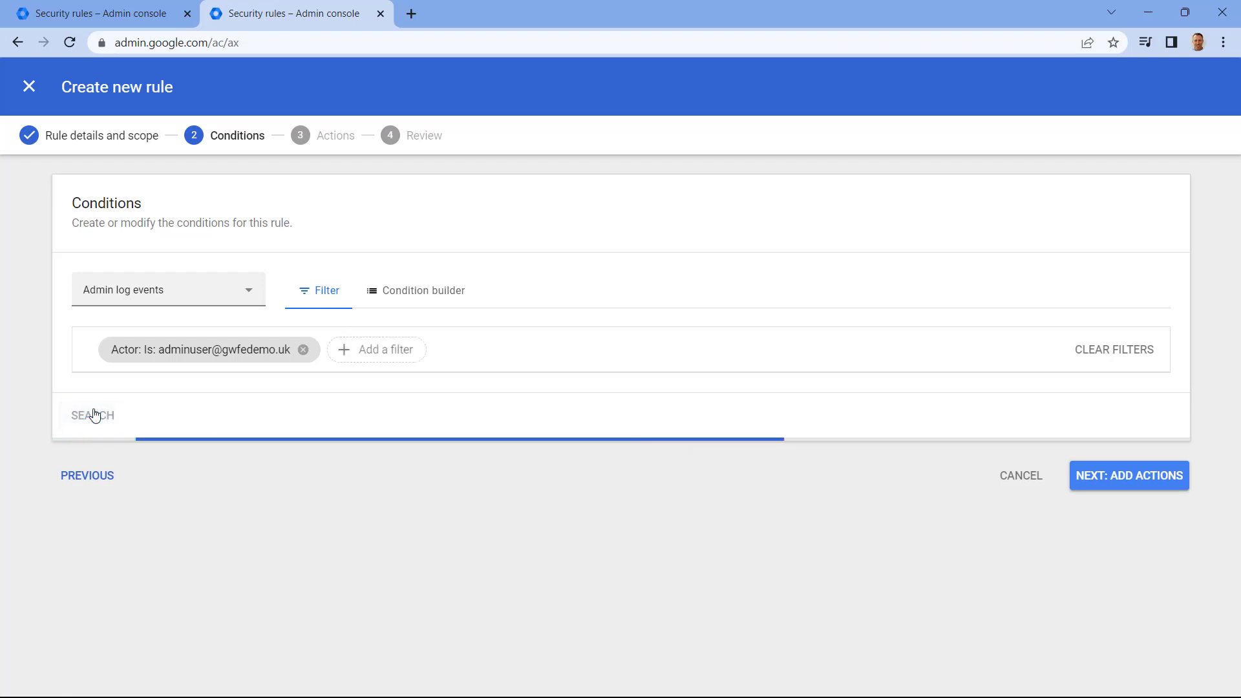
left_click(92, 415)
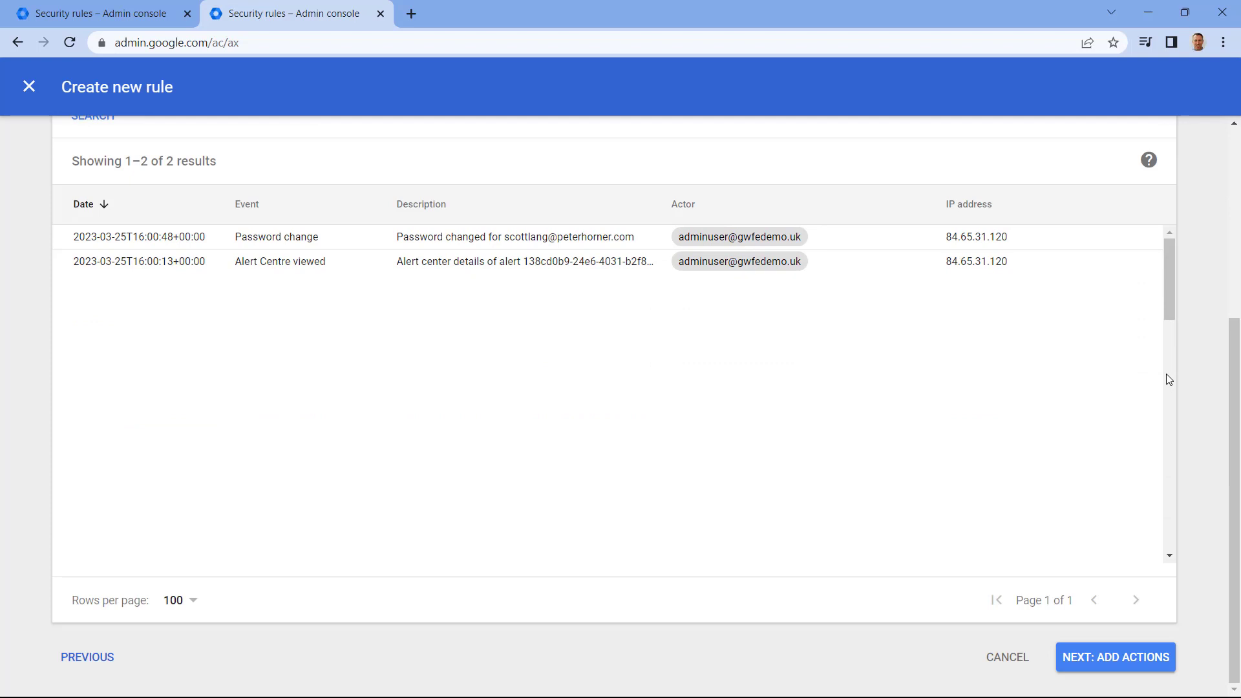
left_click(1114, 657)
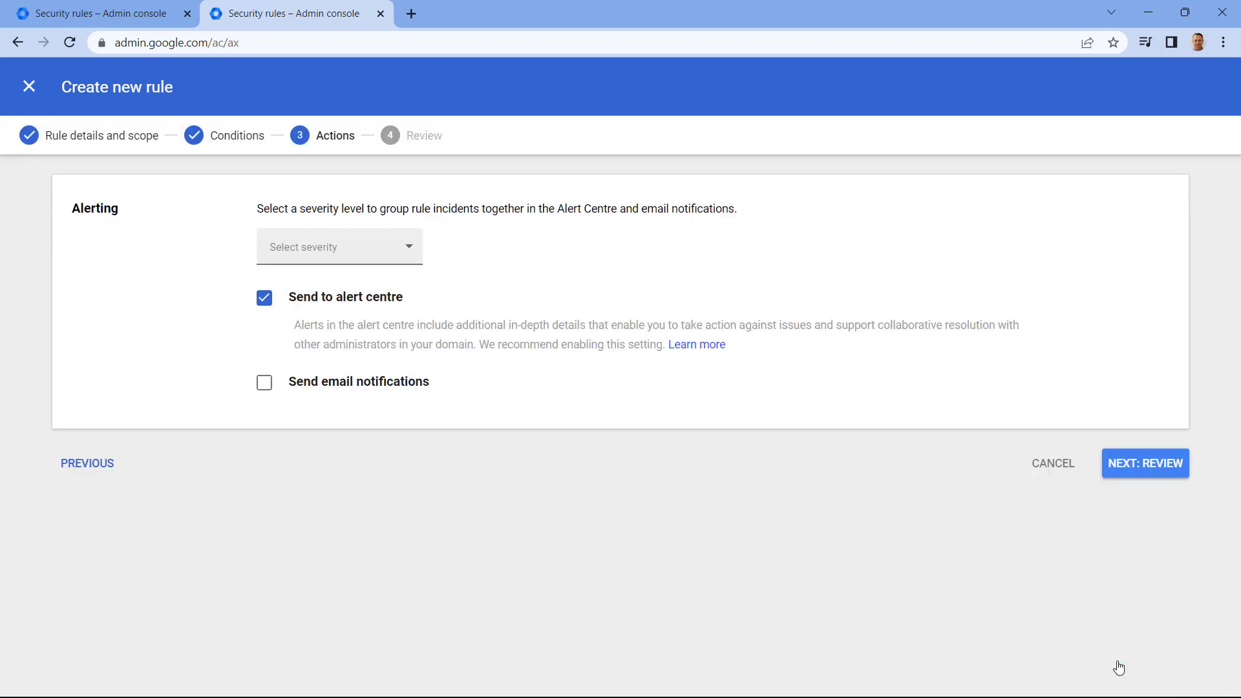
mouse_move(529, 309)
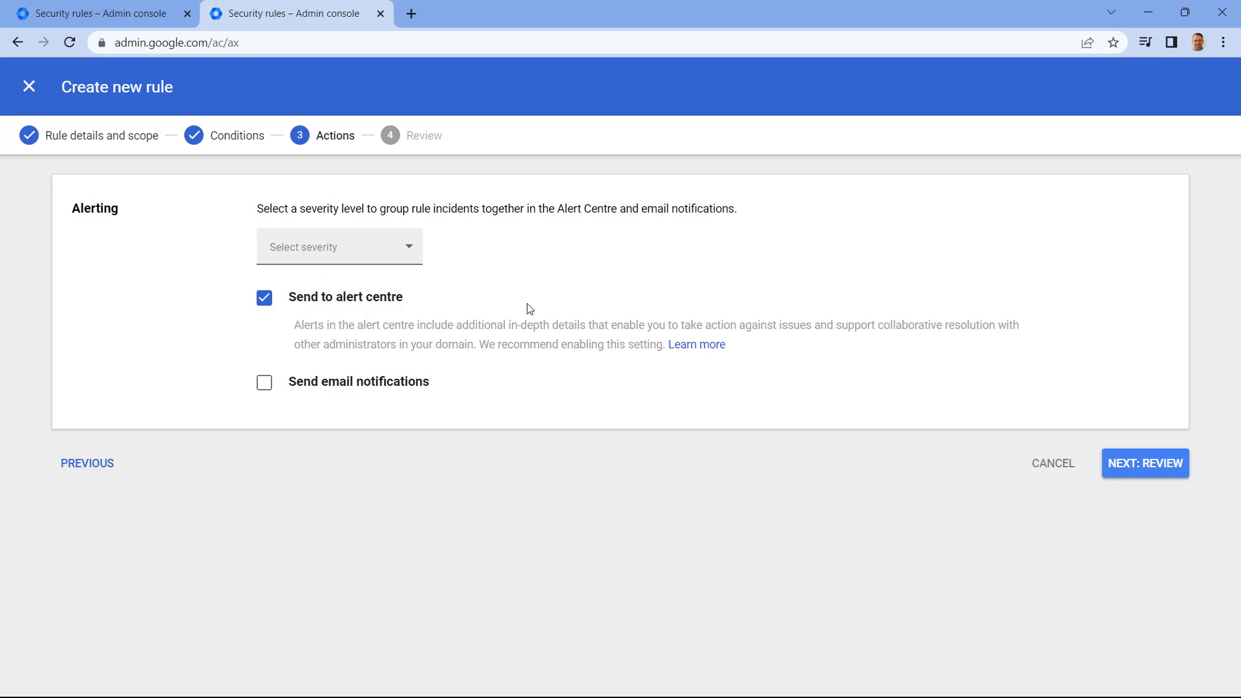
- Set Low severity, enable email notifications, review, and create Monitor Admin
left_click(338, 247)
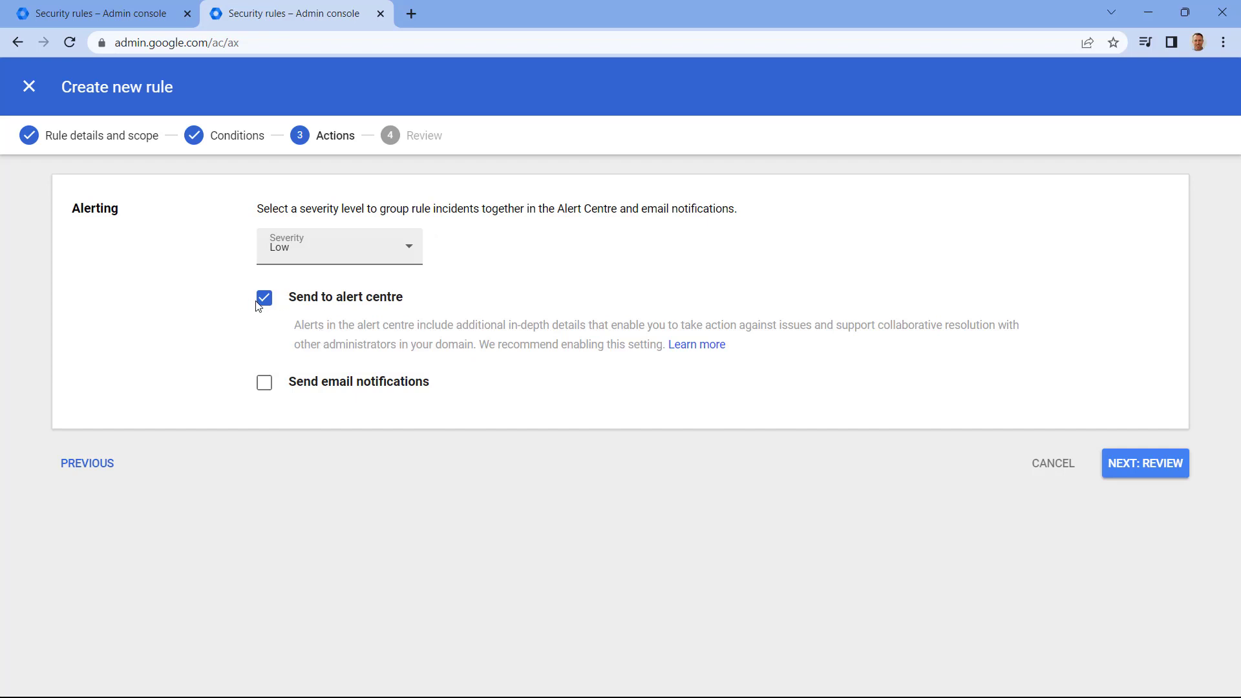
mouse_move(263, 394)
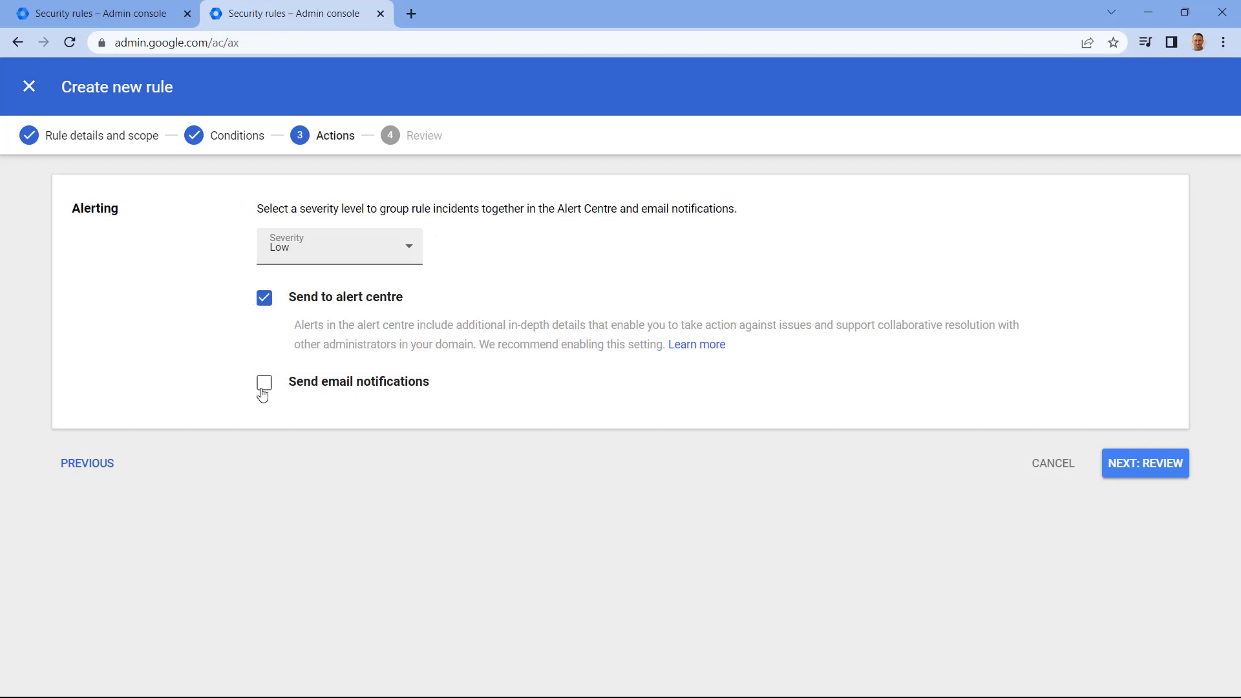
left_click(263, 383)
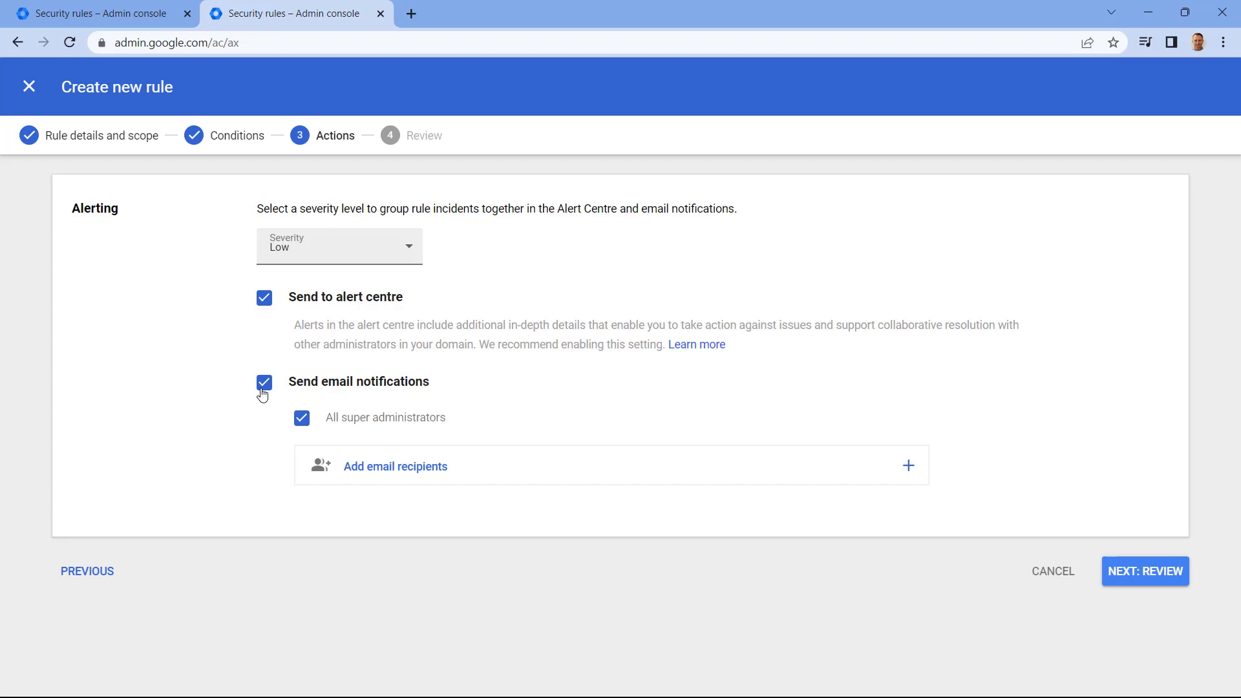
mouse_move(1122, 561)
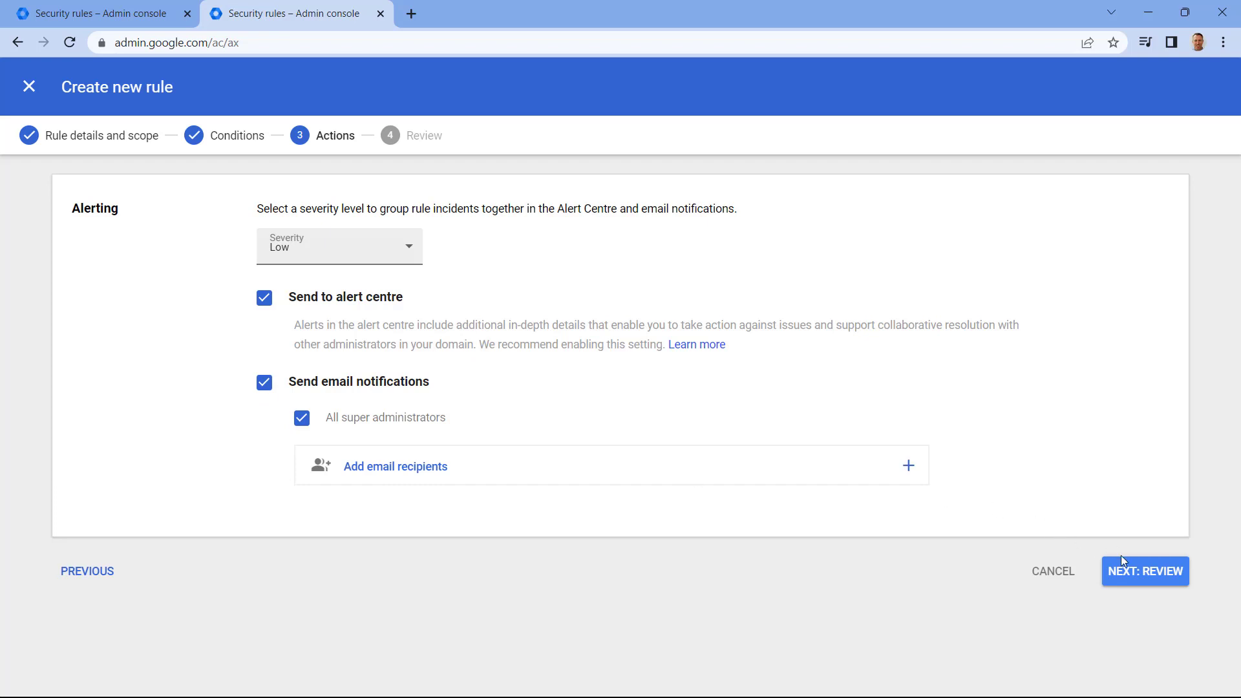
left_click(1143, 571)
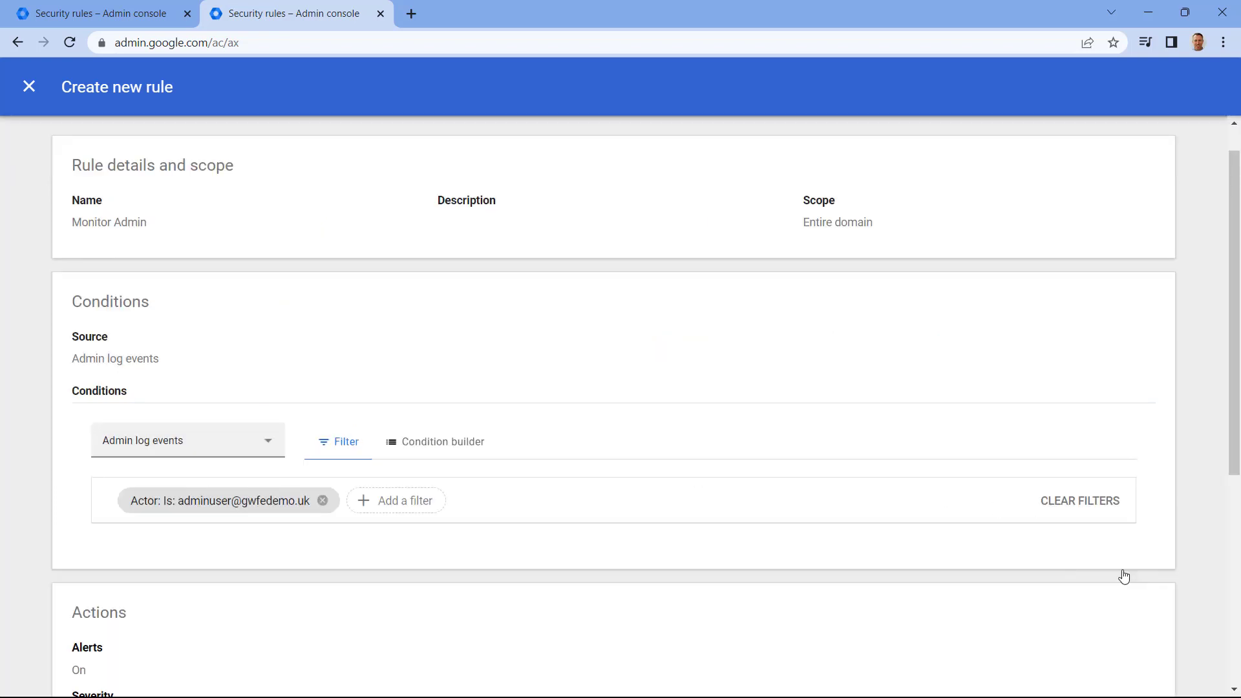
scroll("down", 3)
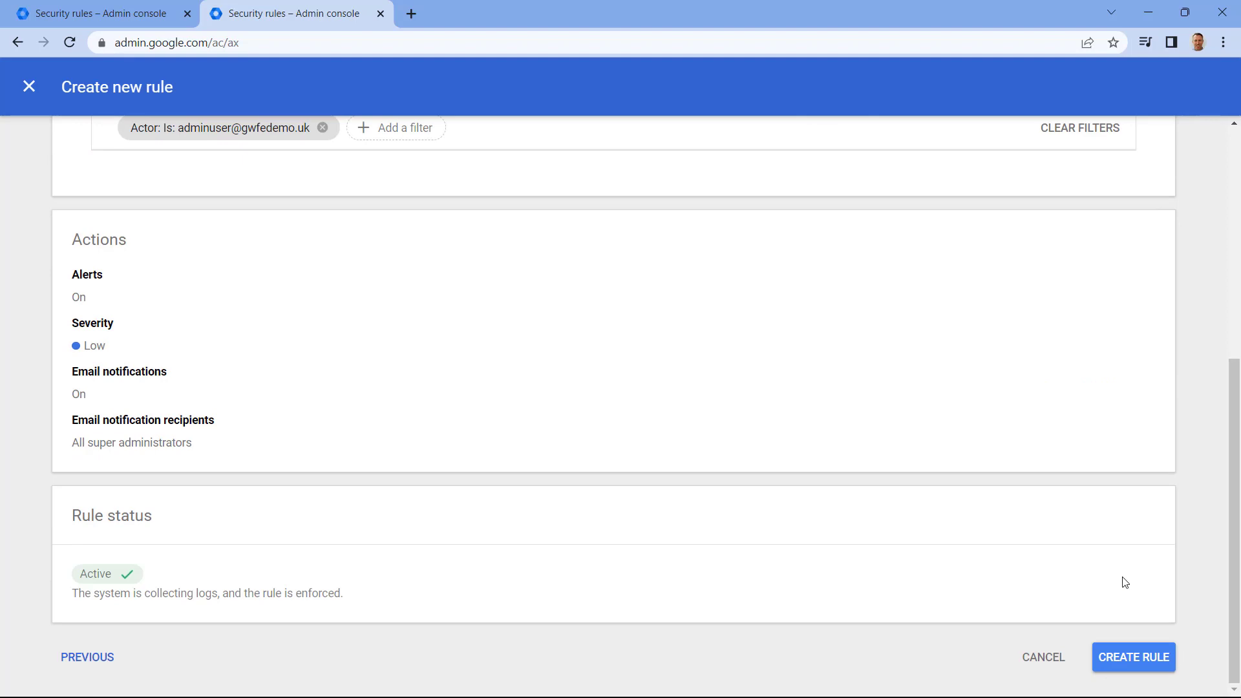
left_click(1133, 657)
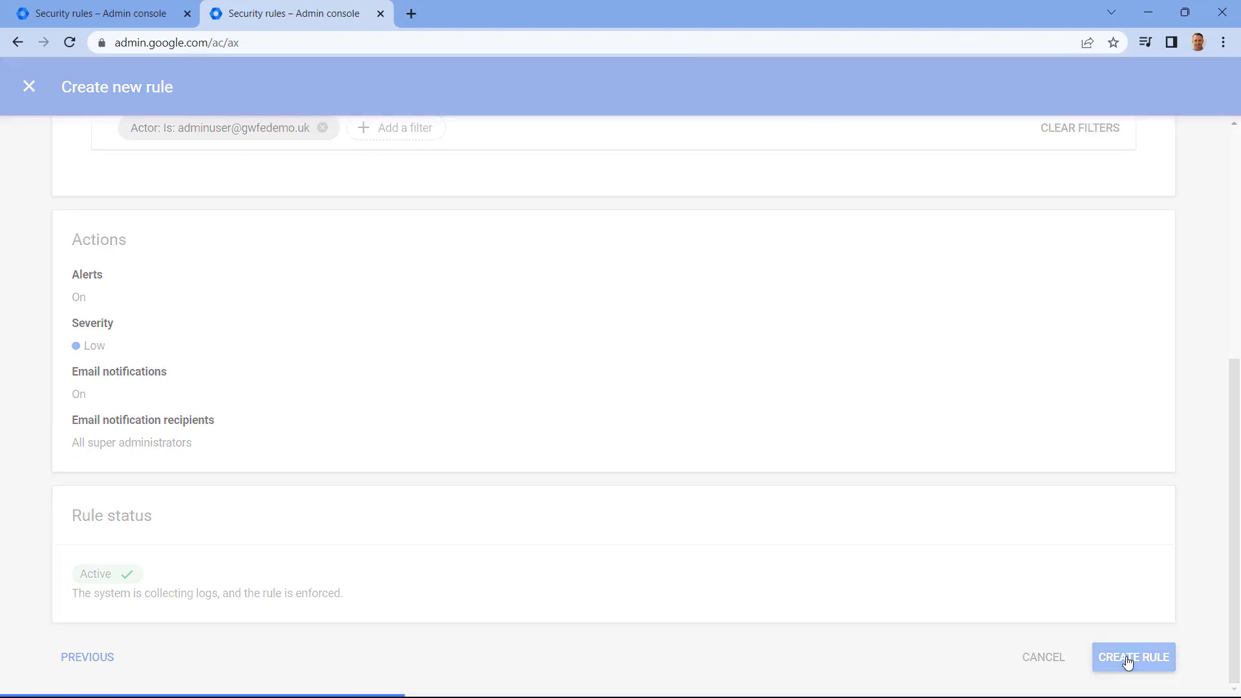
left_click(1132, 656)
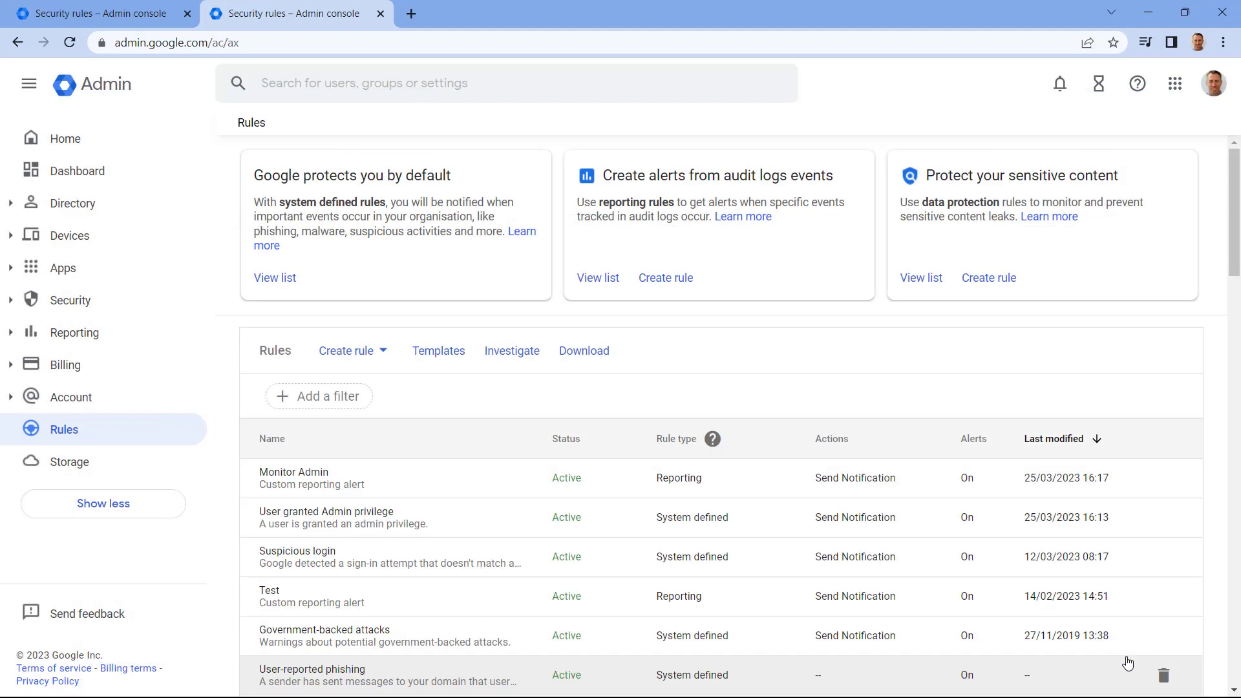